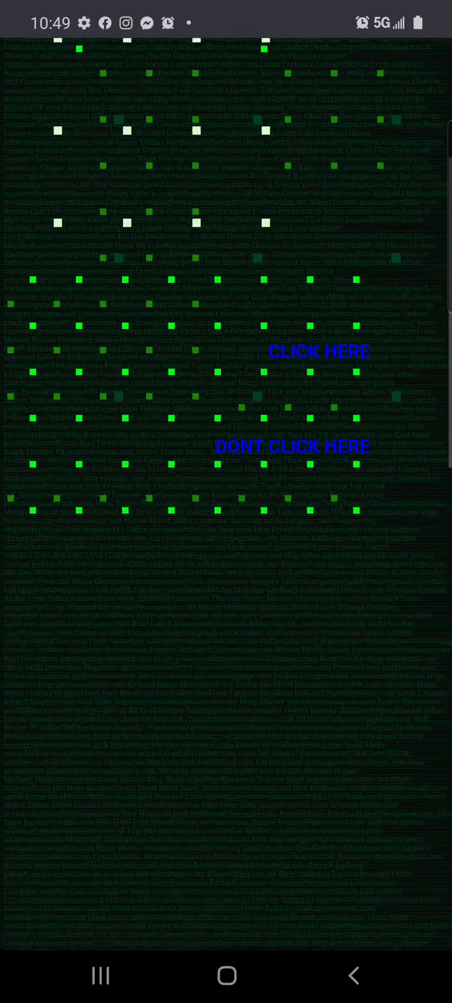
- Scroll down past the two links to the dense wall of text below
{"action": "scroll", "scroll_direction": "down", "scroll_amount": 3}
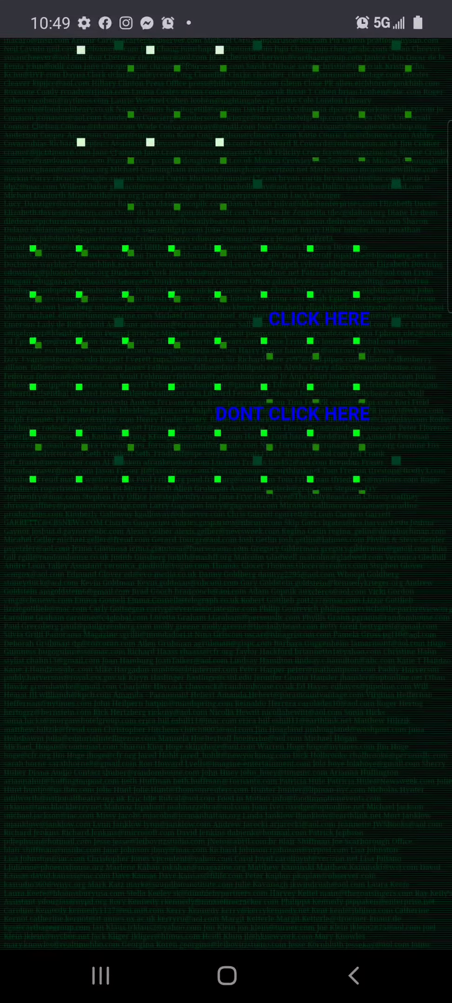
{"action": "scroll", "scroll_direction": "down", "scroll_amount": 3}
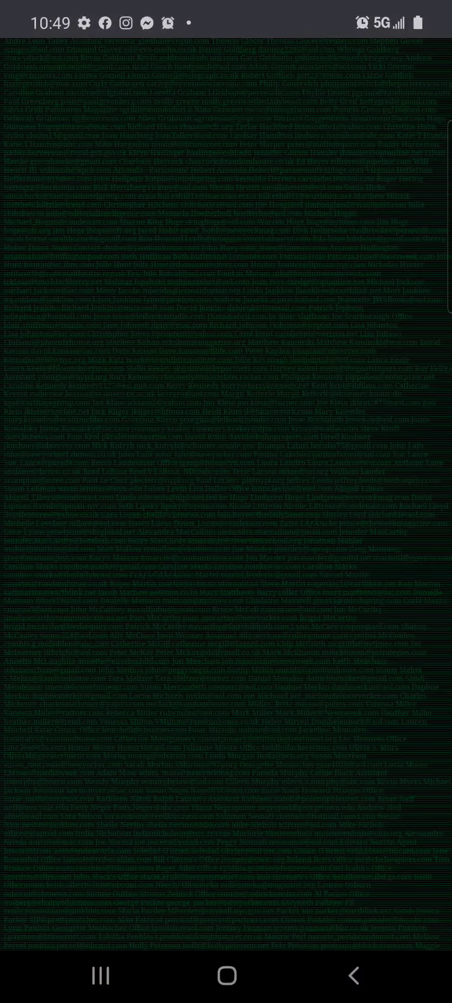
{"action": "scroll", "scroll_direction": "down", "scroll_amount": 3}
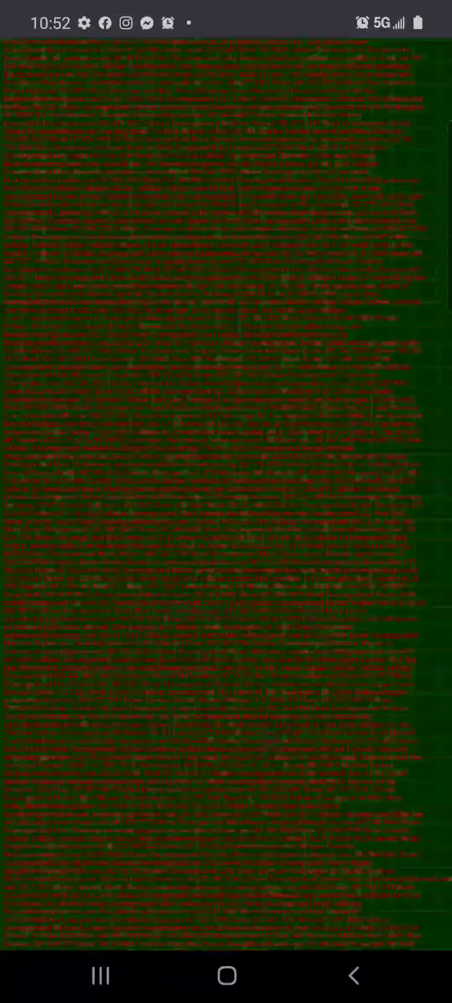
- Scroll down through the red-on-green text toward the francais page
{"action": "scroll", "scroll_direction": "down", "scroll_amount": 3}
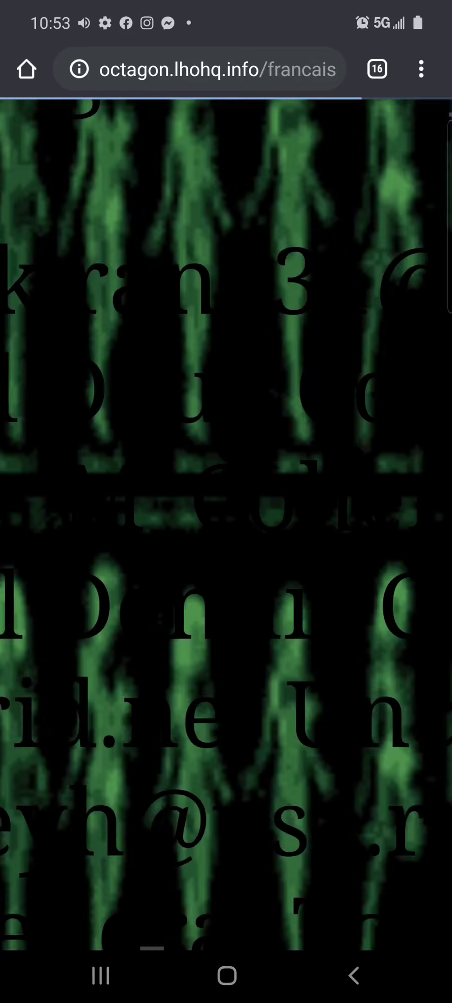
- Scroll the francais page to reach the tiled image grid with names and addresses
{"action": "scroll", "scroll_direction": "up", "scroll_amount": 3}
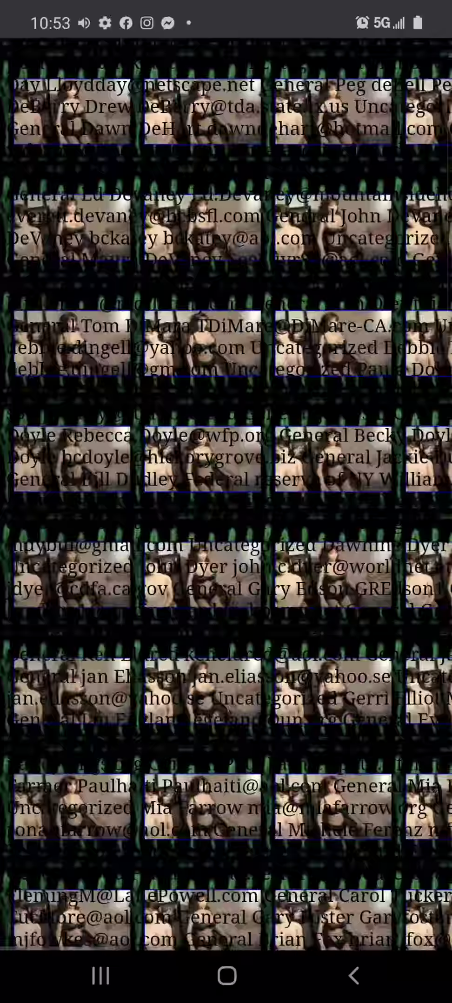
- Scroll down through the tile grid until the exploit page with its green animation appears
{"action": "scroll", "scroll_direction": "down", "scroll_amount": 3}
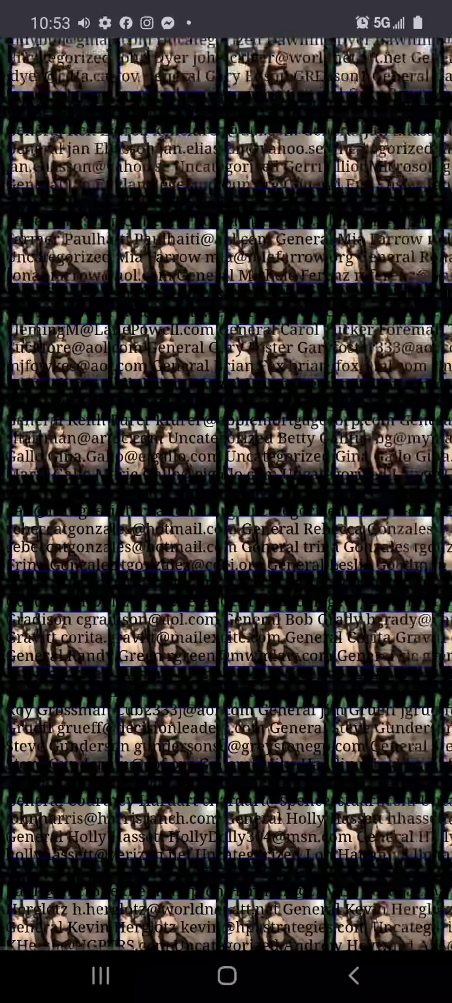
{"action": "scroll", "scroll_direction": "down", "scroll_amount": 3}
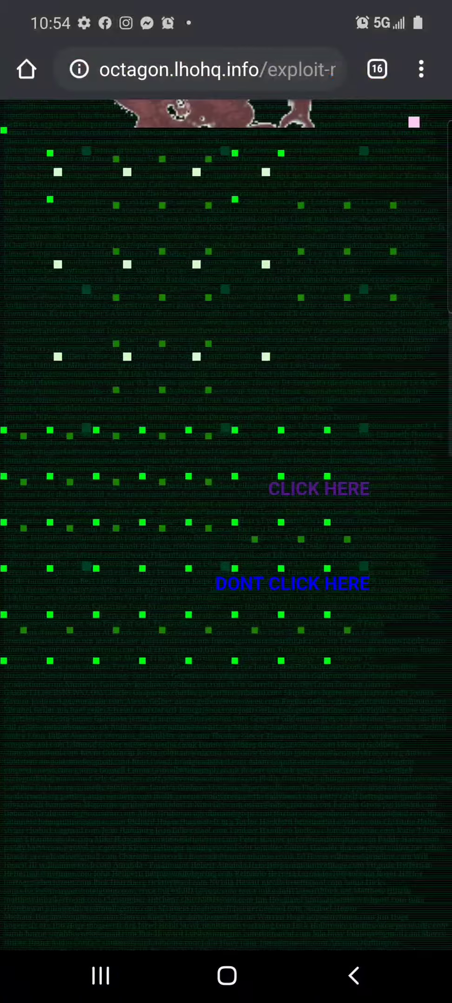
- Scroll down the people-search page past the first person's profile
{"action": "left_click", "coordinate": [318, 489]}
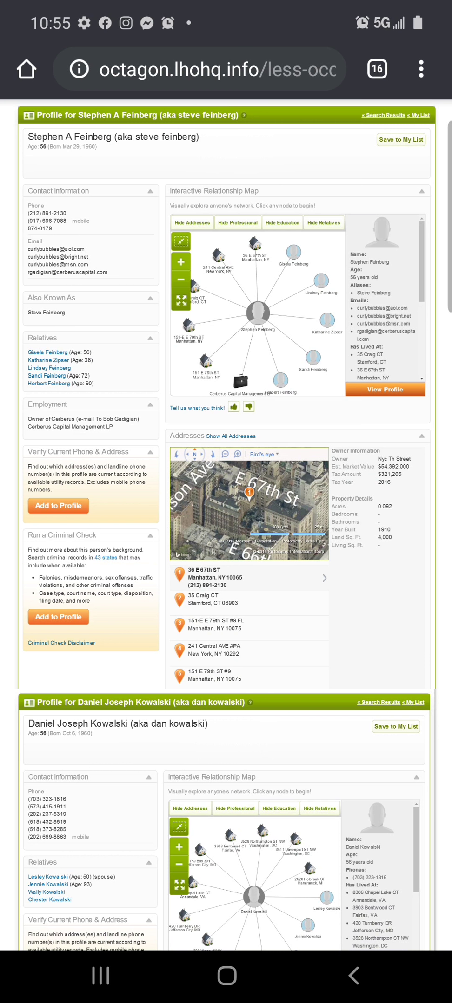
{"action": "scroll", "scroll_direction": "down", "scroll_amount": 3}
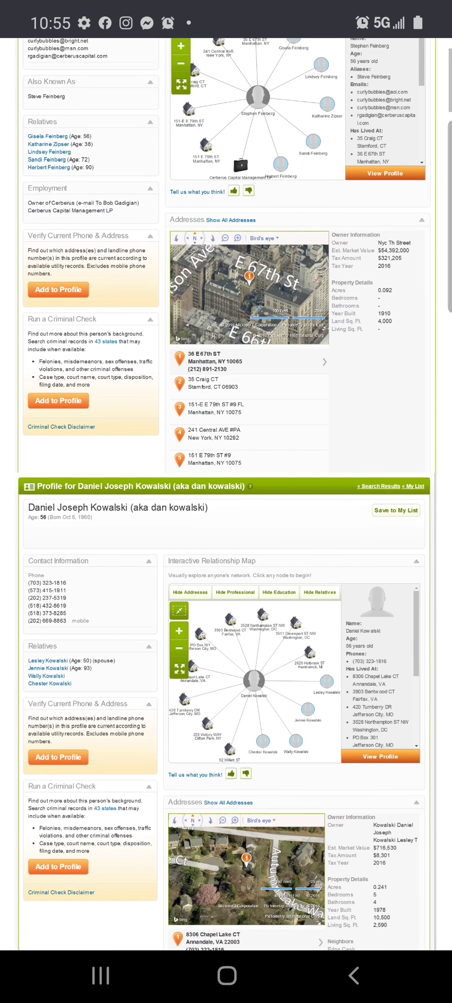
{"action": "scroll", "scroll_direction": "down", "scroll_amount": 3}
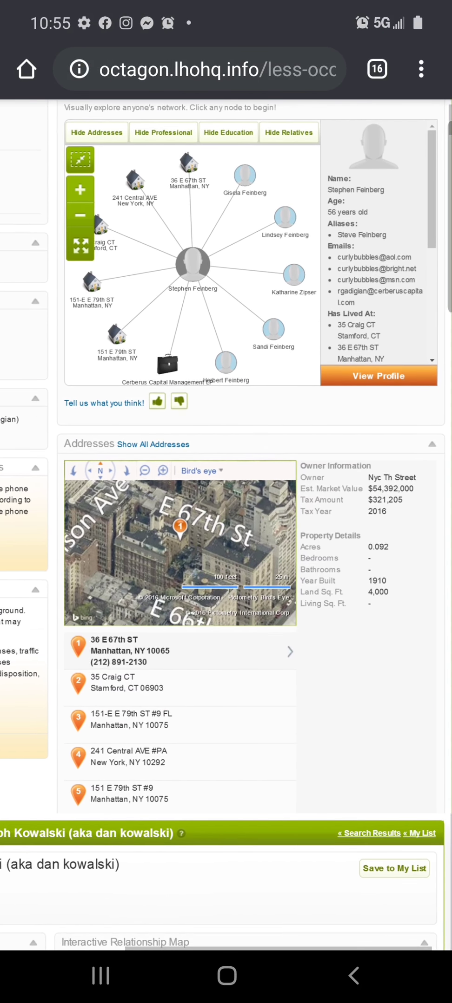
{"action": "scroll", "scroll_direction": "down", "scroll_amount": 3}
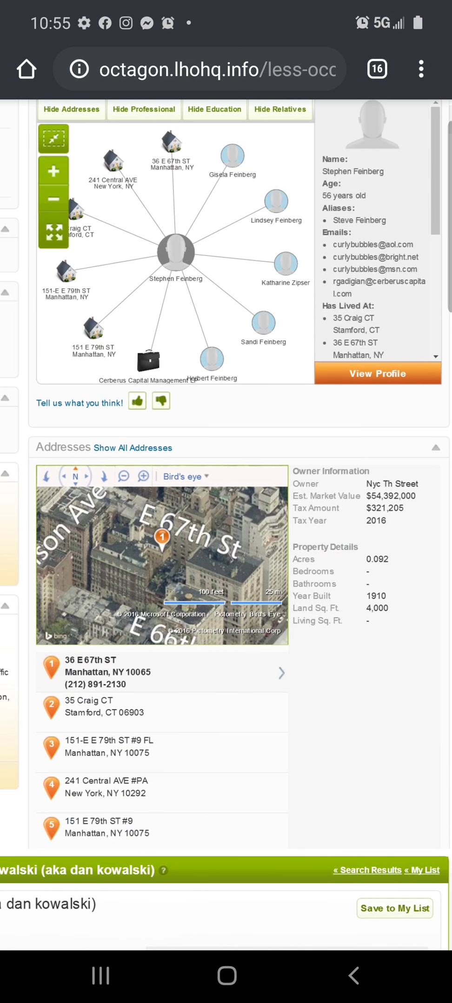
- Continue down to the second profile's contact details and relationship map
{"action": "scroll", "scroll_direction": "down", "scroll_amount": 3}
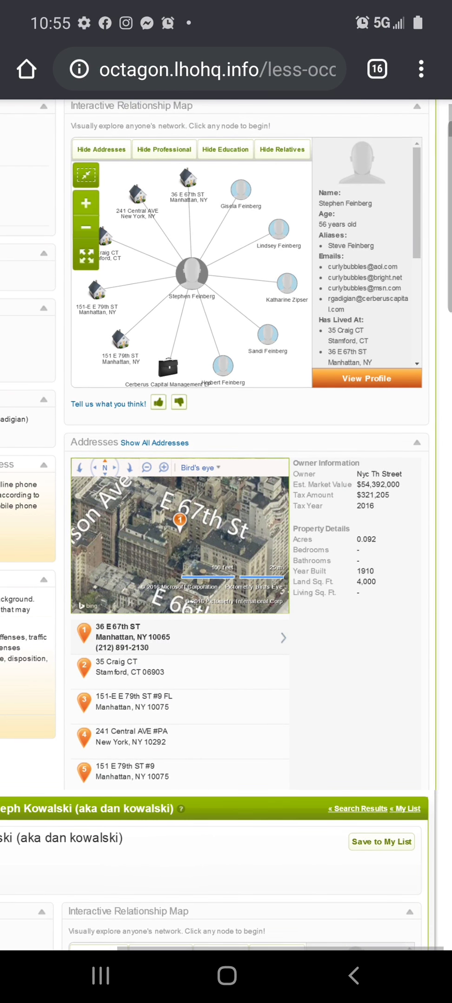
{"action": "scroll", "scroll_direction": "down", "scroll_amount": 3}
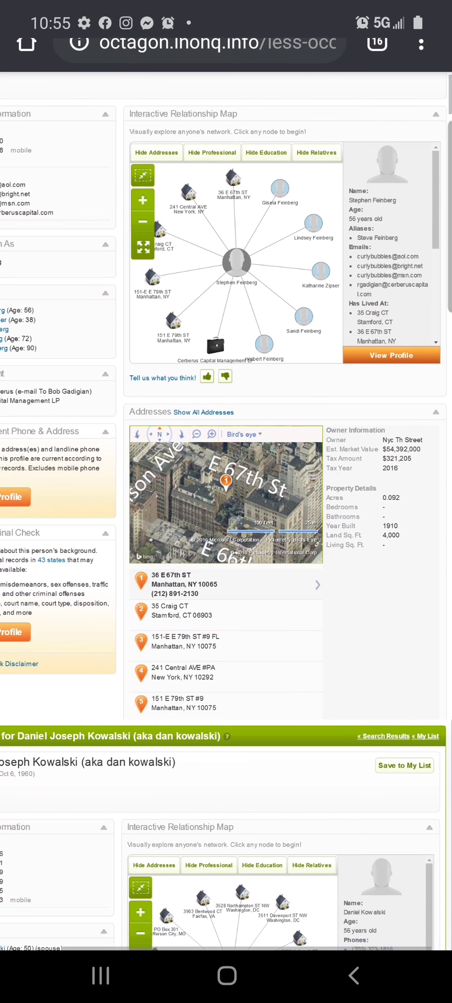
{"action": "scroll", "scroll_direction": "down", "scroll_amount": 3}
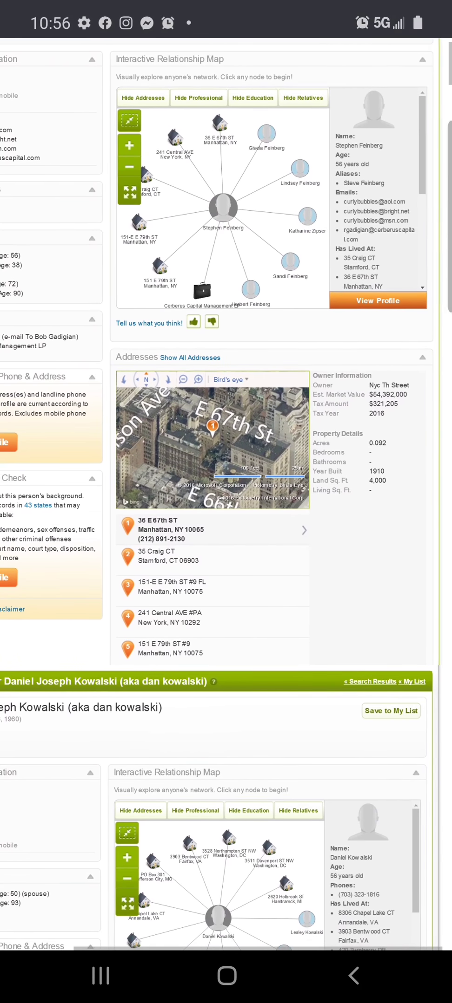
{"action": "scroll", "scroll_direction": "down", "scroll_amount": 3}
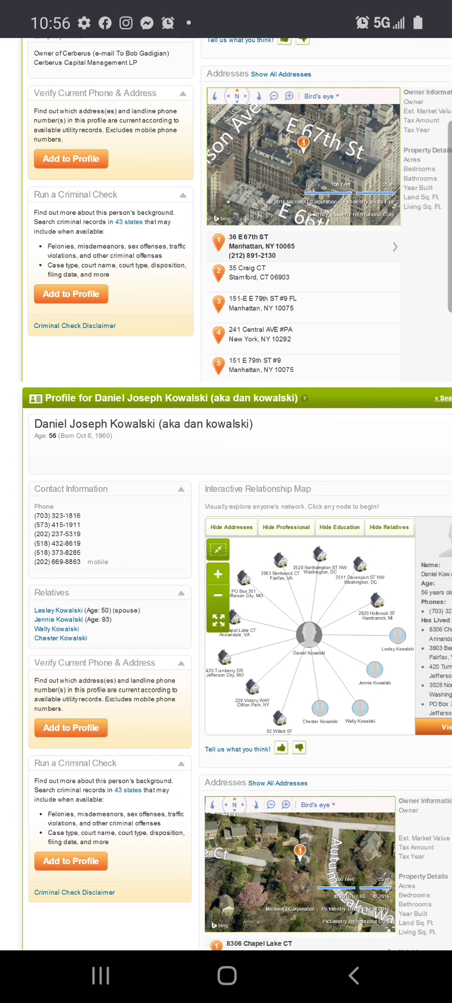
- Scroll to the second profile's Addresses and Neighbors list, with the third profile starting below
{"action": "scroll", "scroll_direction": "down", "scroll_amount": 3}
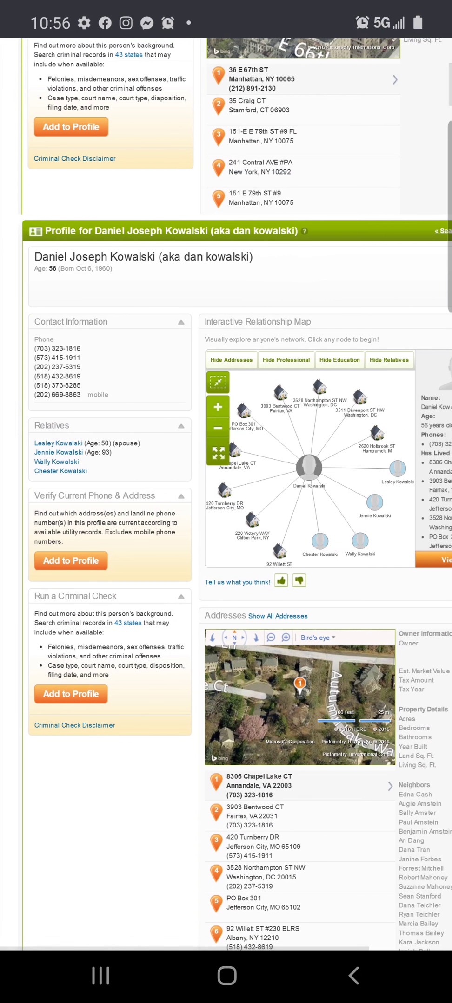
{"action": "scroll", "scroll_direction": "left", "scroll_amount": 3}
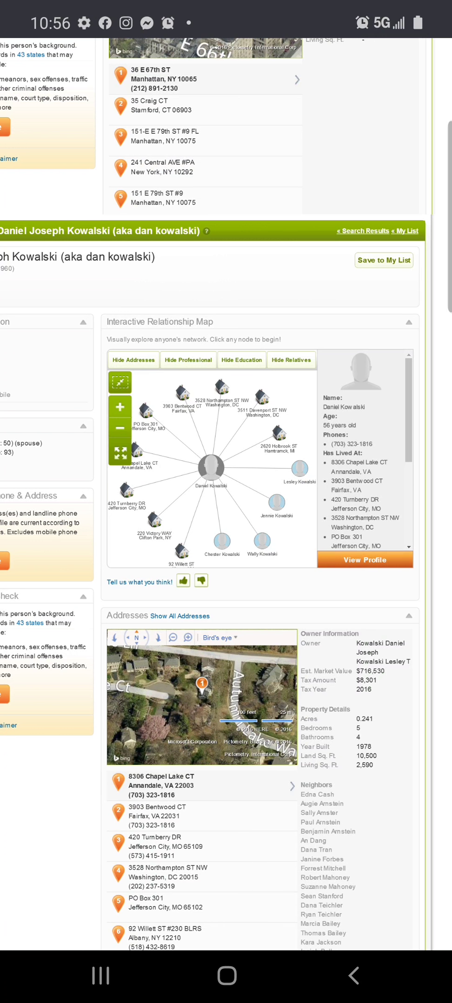
{"action": "scroll", "scroll_direction": "down", "scroll_amount": 3}
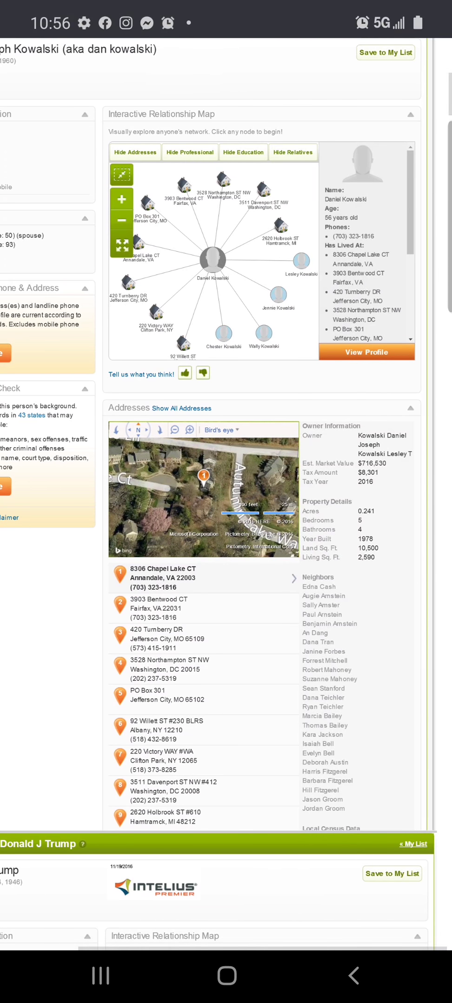
- Zoom out and scroll so the Donald J Trump profile, map and address list fit the screen
{"action": "scroll", "scroll_direction": "down", "scroll_amount": 3}
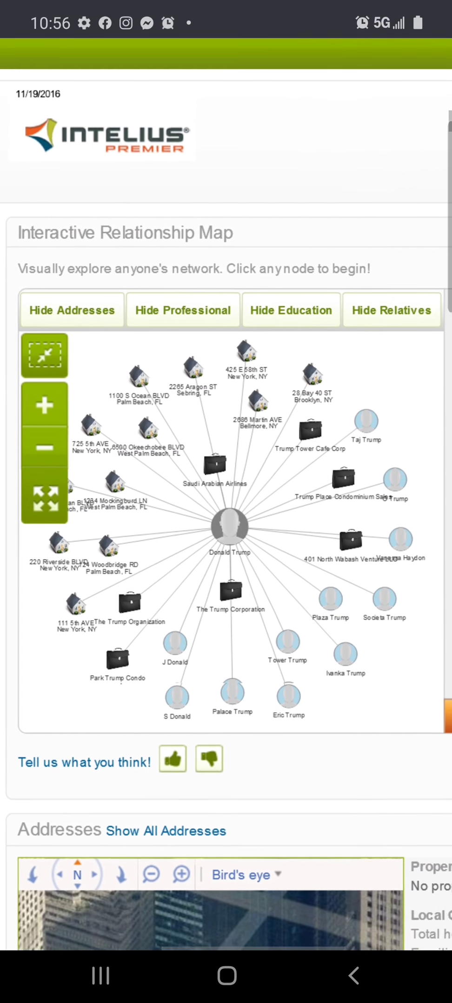
{"action": "scroll", "scroll_direction": "down", "scroll_amount": 3}
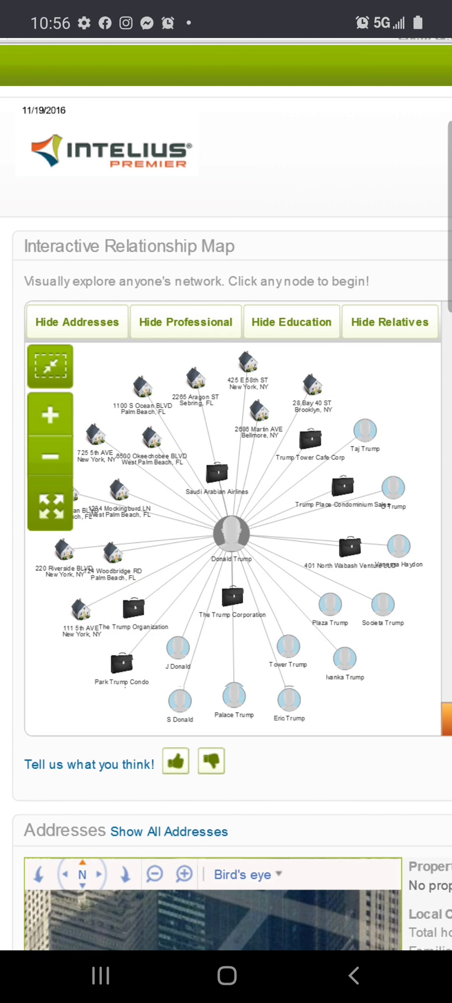
{"action": "scroll", "scroll_direction": "down", "scroll_amount": 3}
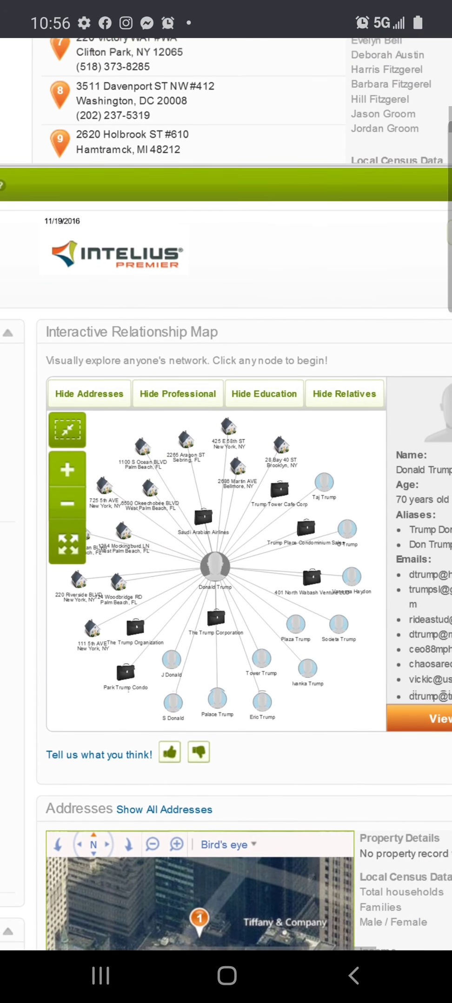
{"action": "scroll", "scroll_direction": "down", "scroll_amount": 3}
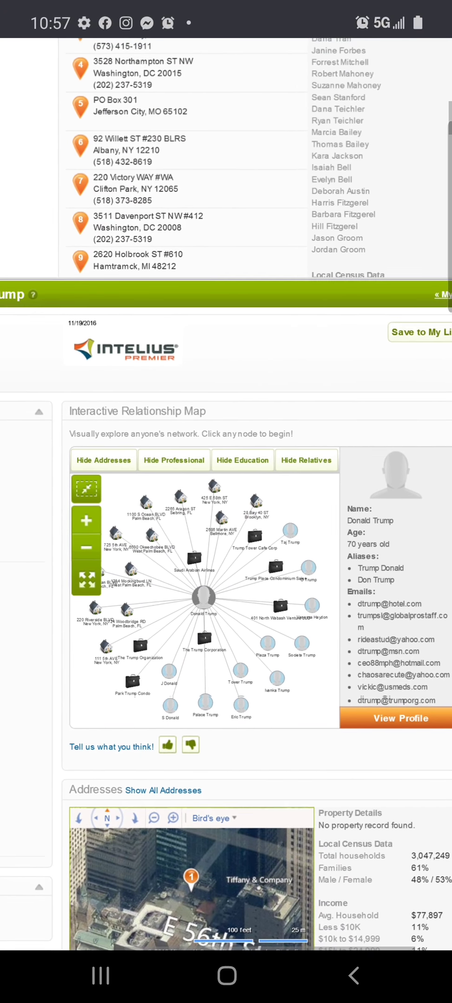
{"action": "scroll", "scroll_direction": "down", "scroll_amount": 3}
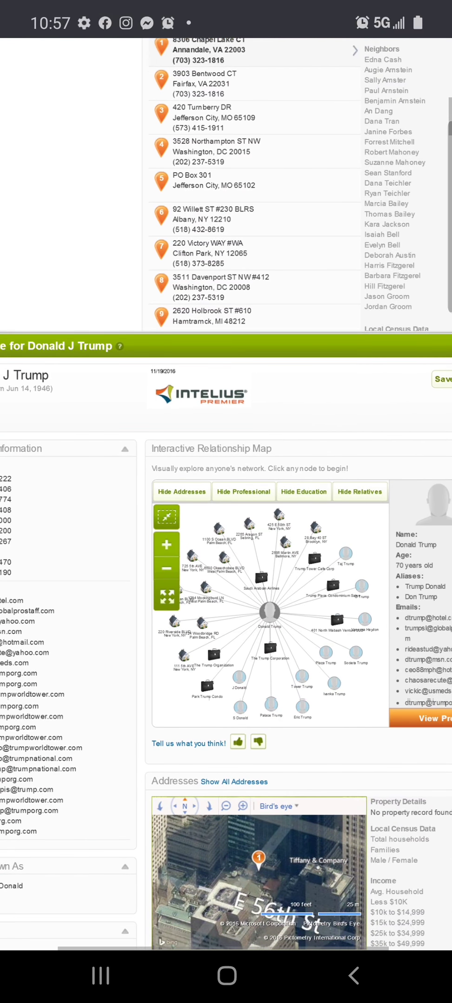
{"action": "scroll", "scroll_direction": "down", "scroll_amount": 3}
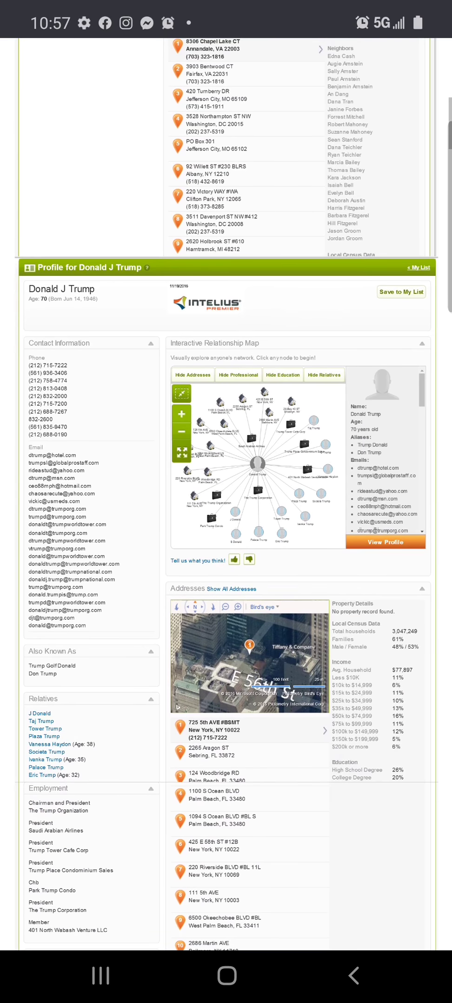
{"action": "scroll", "scroll_direction": "down", "scroll_amount": 3}
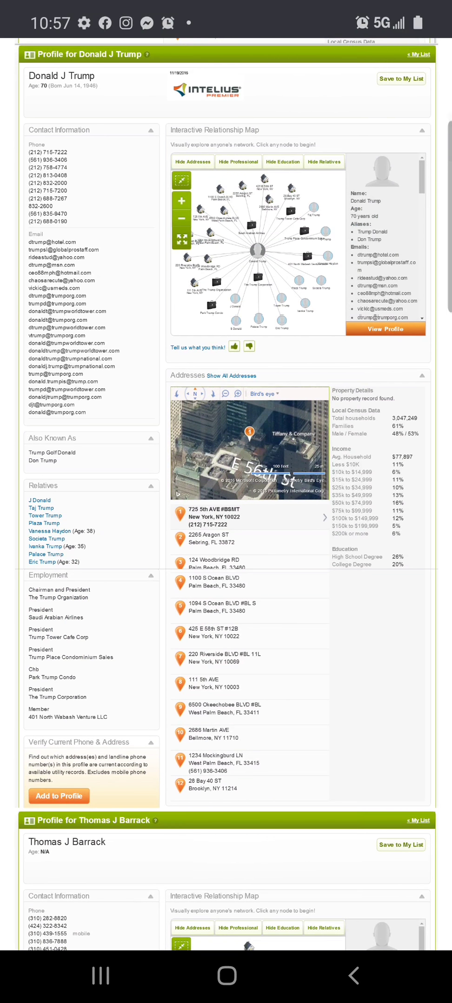
{"action": "scroll", "scroll_direction": "down", "scroll_amount": 3}
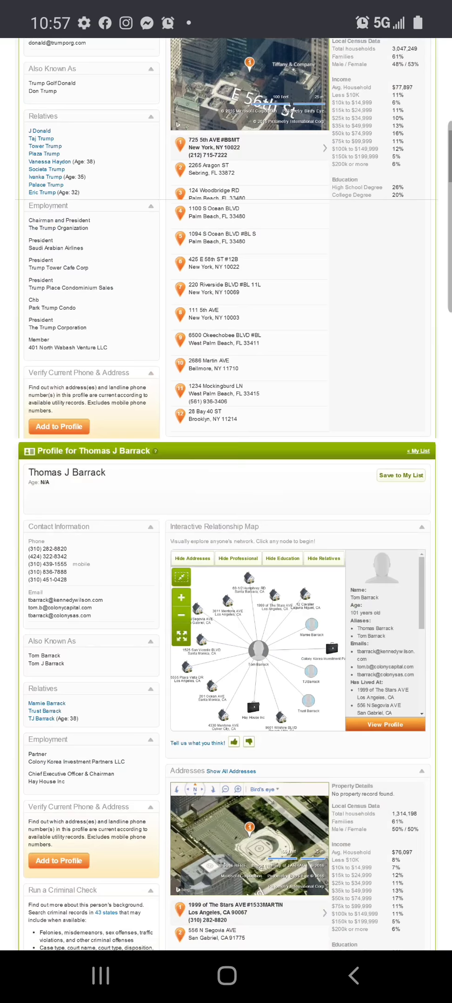
{"action": "scroll", "scroll_direction": "down", "scroll_amount": 3}
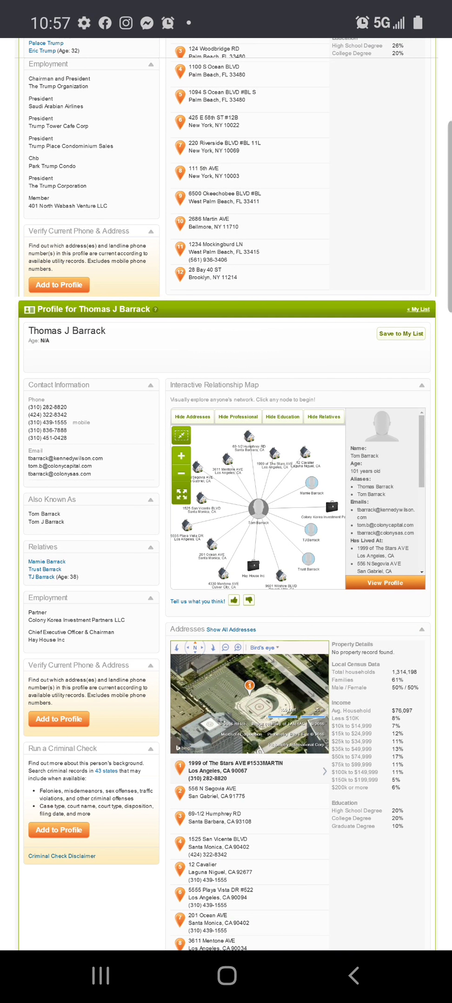
{"action": "scroll", "scroll_direction": "down", "scroll_amount": 3}
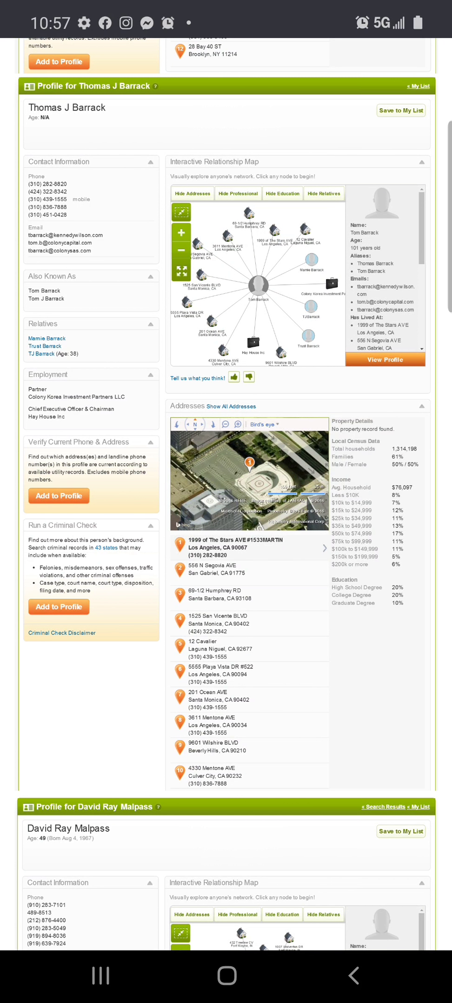
{"action": "scroll", "scroll_direction": "down", "scroll_amount": 3}
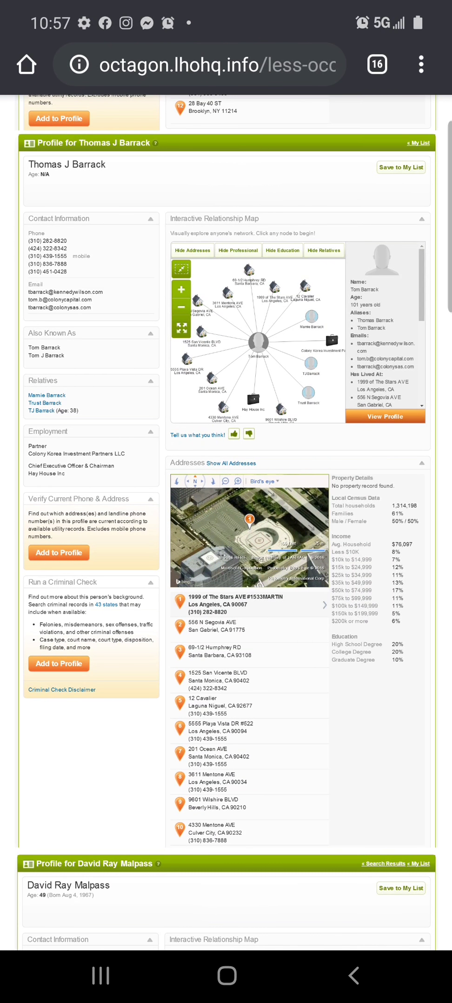
{"action": "scroll", "scroll_direction": "down", "scroll_amount": 3}
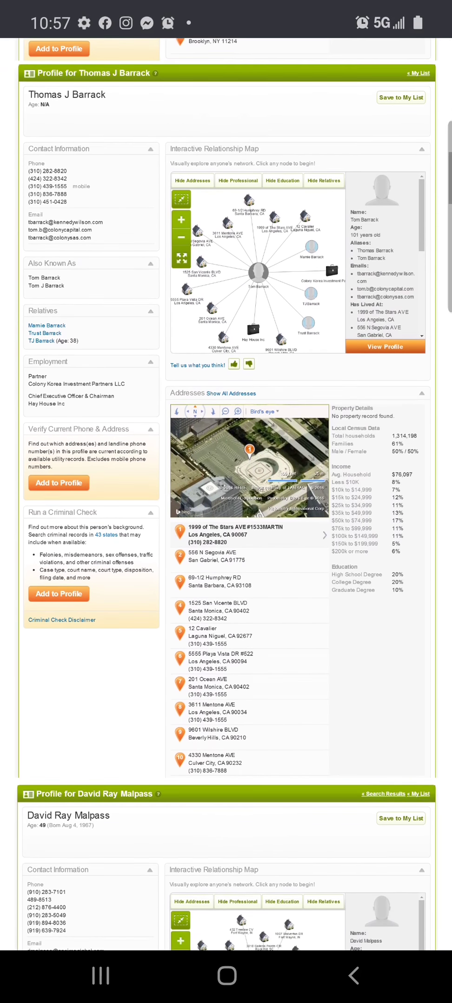
{"action": "scroll", "scroll_direction": "down", "scroll_amount": 3}
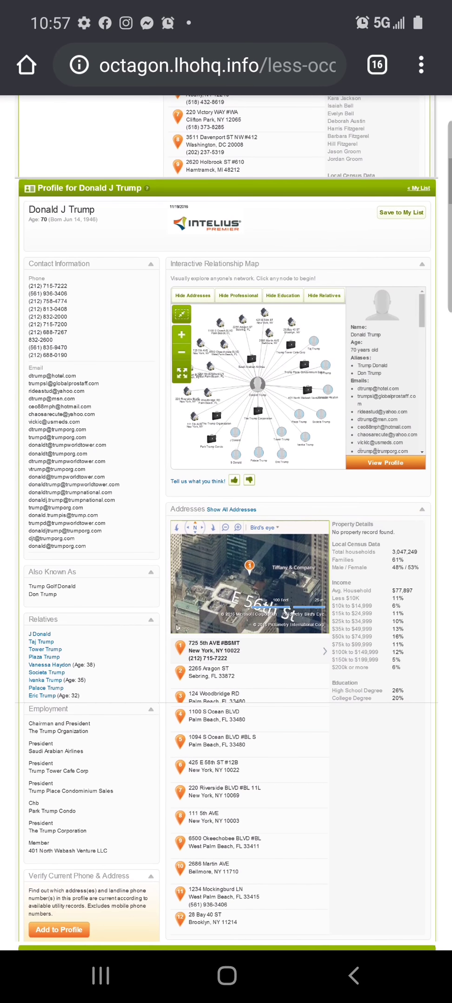
{"action": "scroll", "scroll_direction": "down", "scroll_amount": 3}
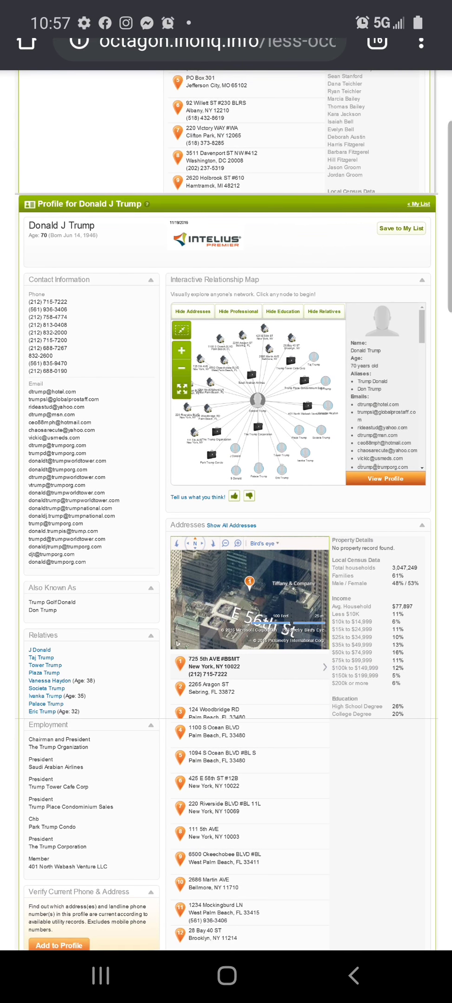
{"action": "scroll", "scroll_direction": "down", "scroll_amount": 3}
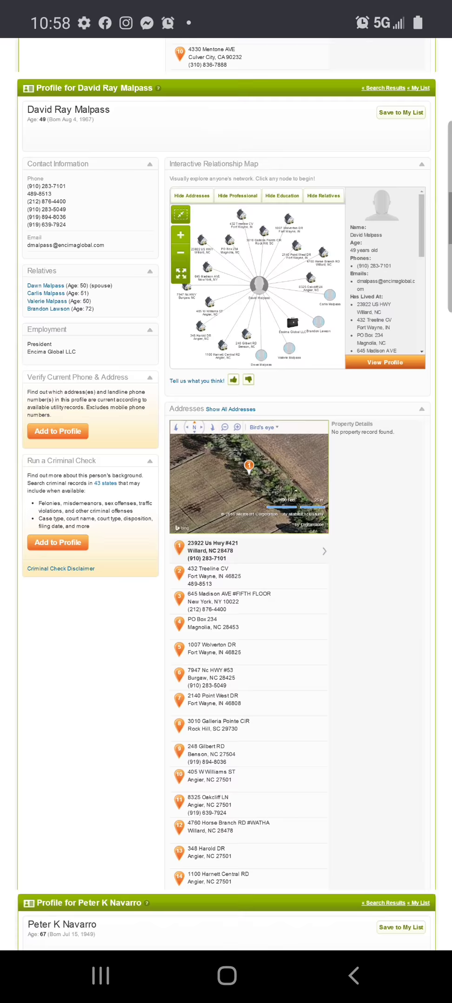
{"action": "scroll", "scroll_direction": "down", "scroll_amount": 3}
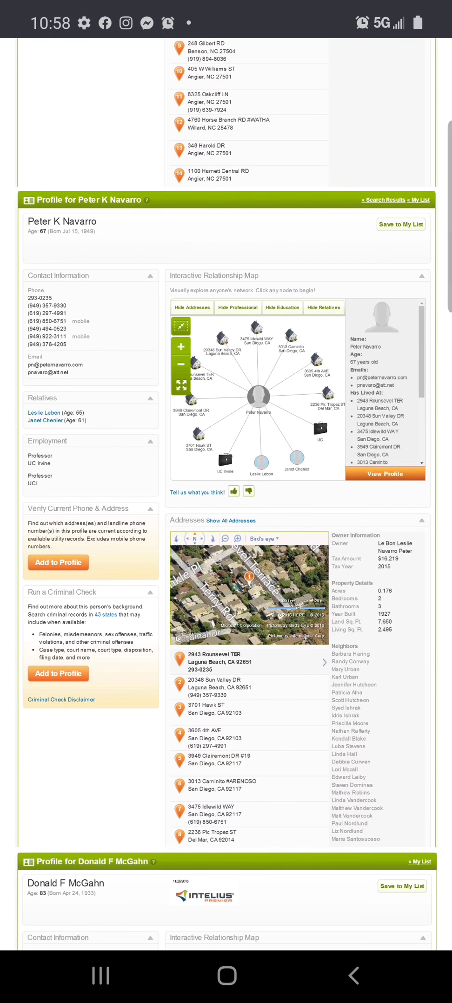
{"action": "scroll", "scroll_direction": "down", "scroll_amount": 3}
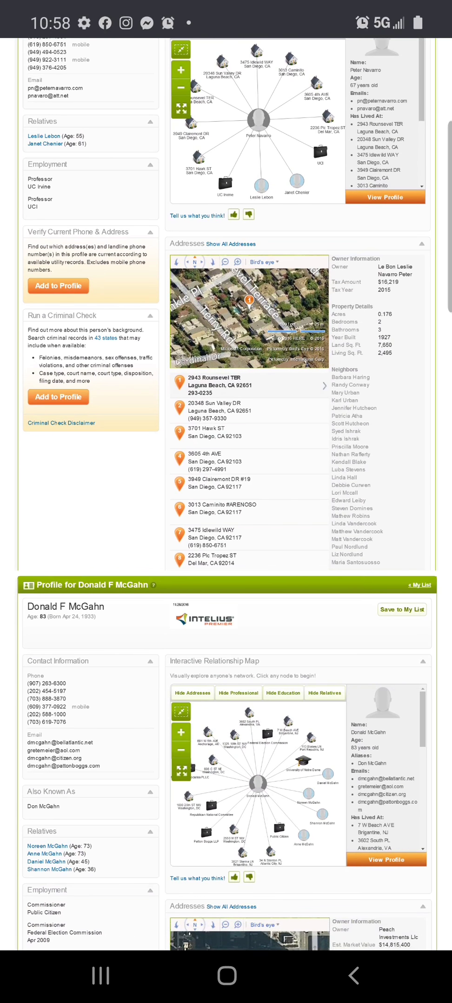
{"action": "scroll", "scroll_direction": "down", "scroll_amount": 3}
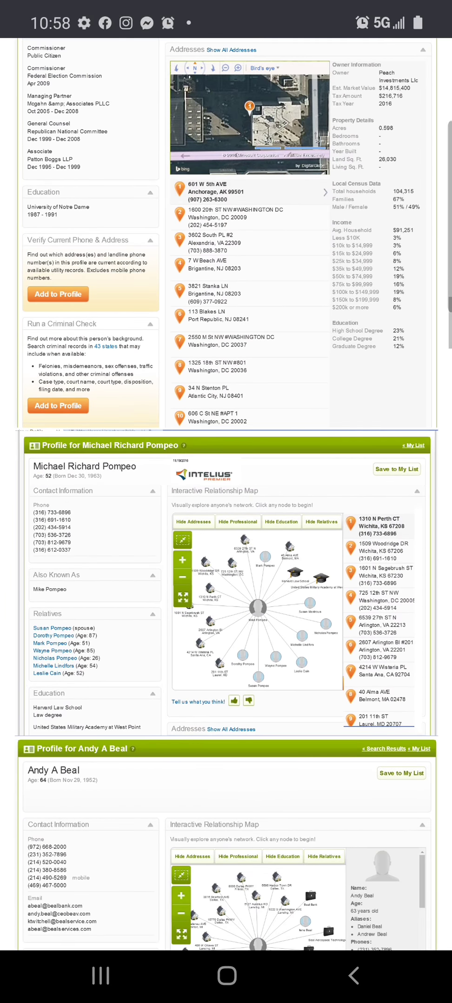
{"action": "scroll", "scroll_direction": "down", "scroll_amount": 3}
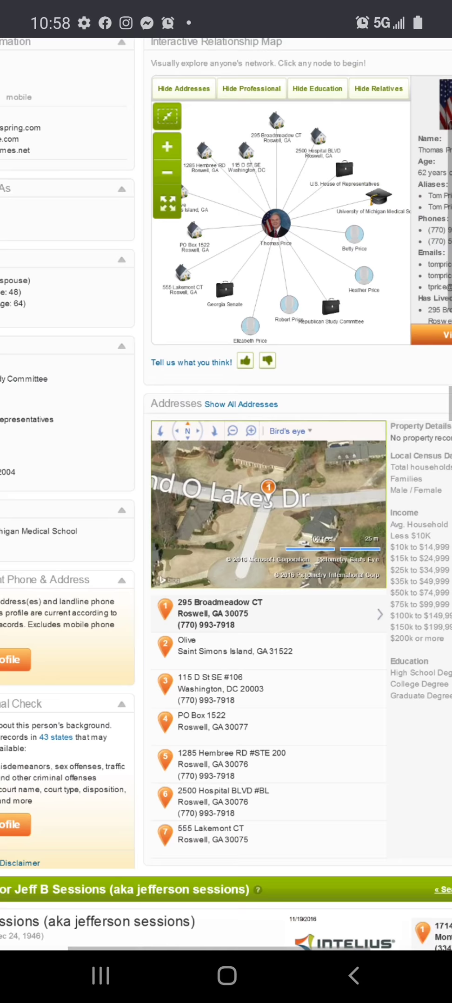
{"action": "scroll", "scroll_direction": "down", "scroll_amount": 3}
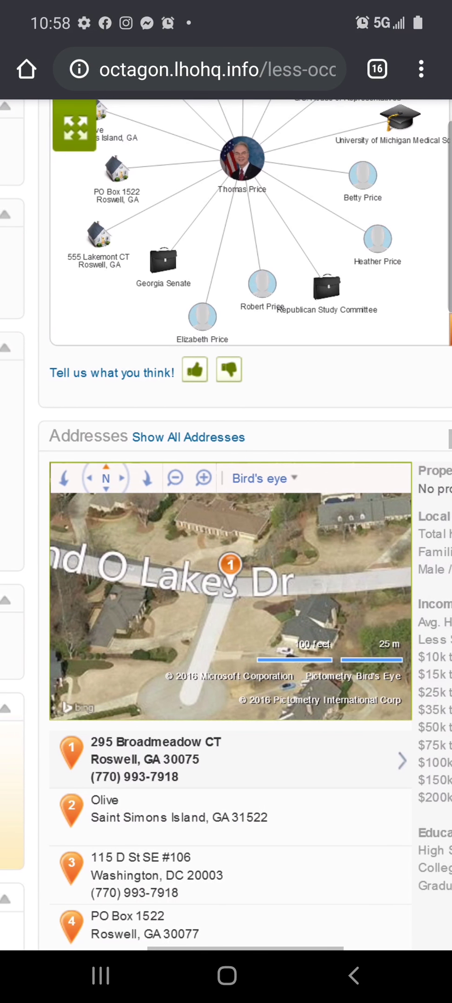
- Scroll past the Sessions, Bannon and Roth profiles to Reince Priebus's thirteen-entry address list
{"action": "scroll", "scroll_direction": "down", "scroll_amount": 3}
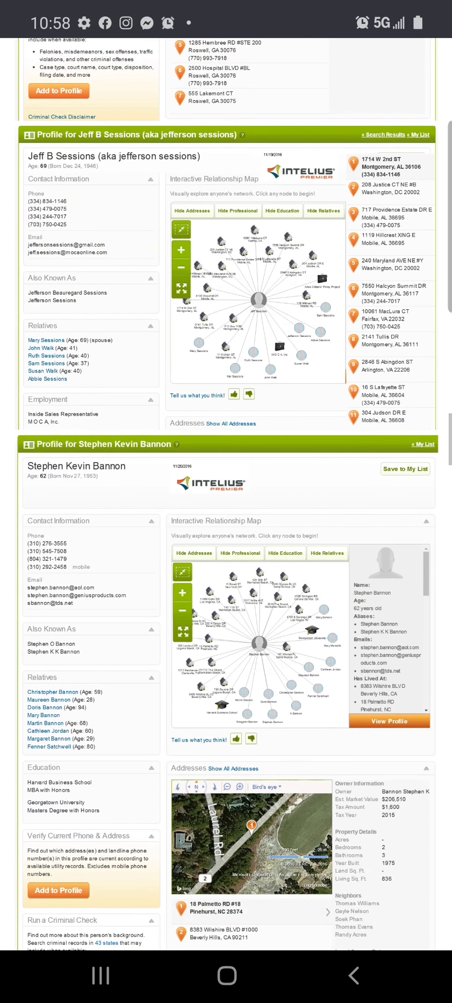
{"action": "scroll", "scroll_direction": "down", "scroll_amount": 3}
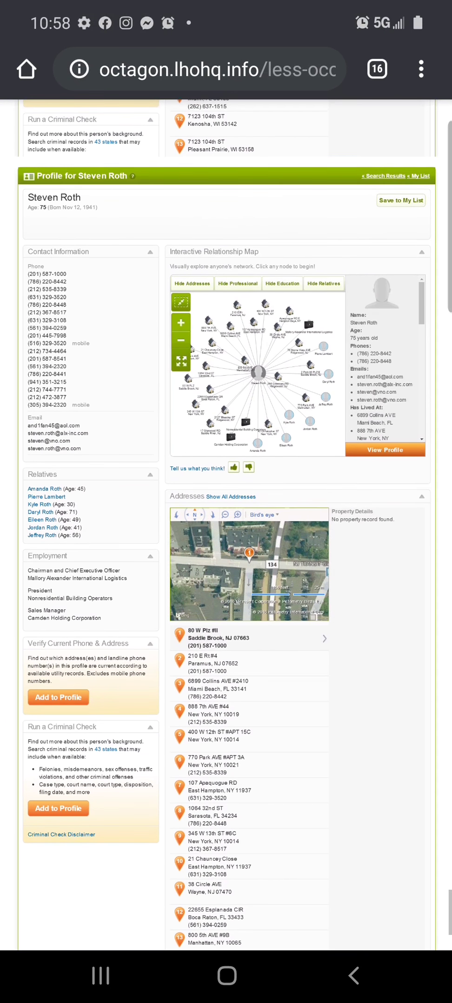
{"action": "scroll", "scroll_direction": "down", "scroll_amount": 3}
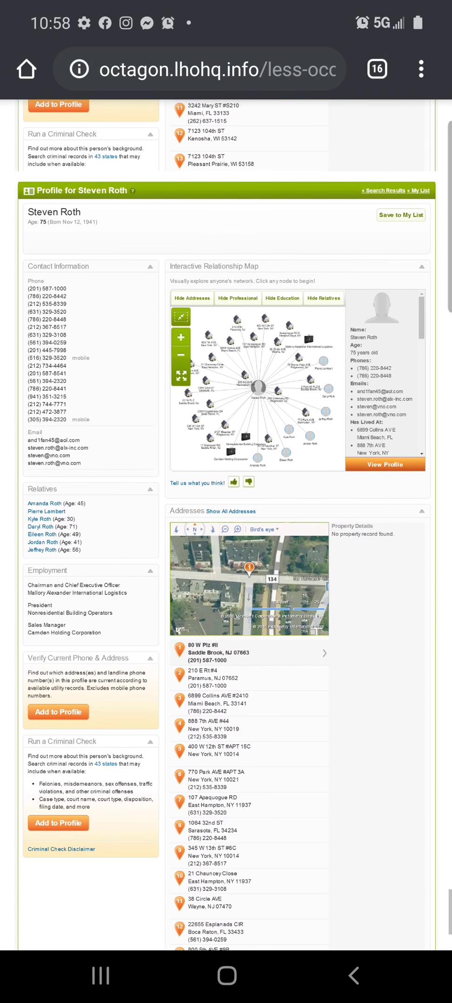
{"action": "scroll", "scroll_direction": "down", "scroll_amount": 3}
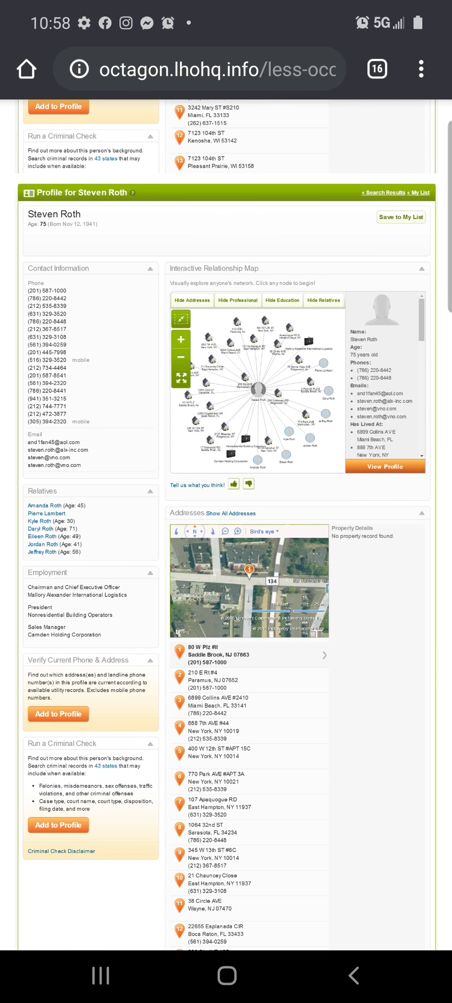
{"action": "scroll", "scroll_direction": "down", "scroll_amount": 3}
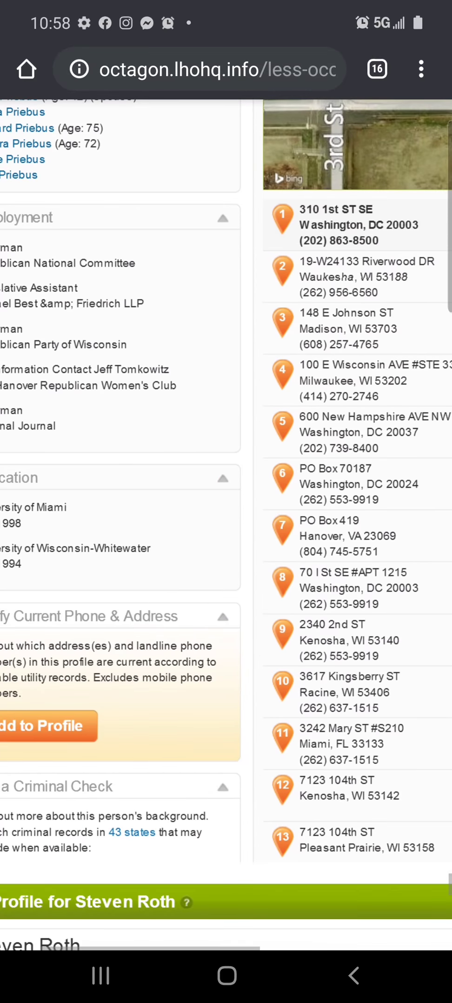
- Scroll through Reince Priebus's relationship map and info card
{"action": "scroll", "scroll_direction": "down", "scroll_amount": 3}
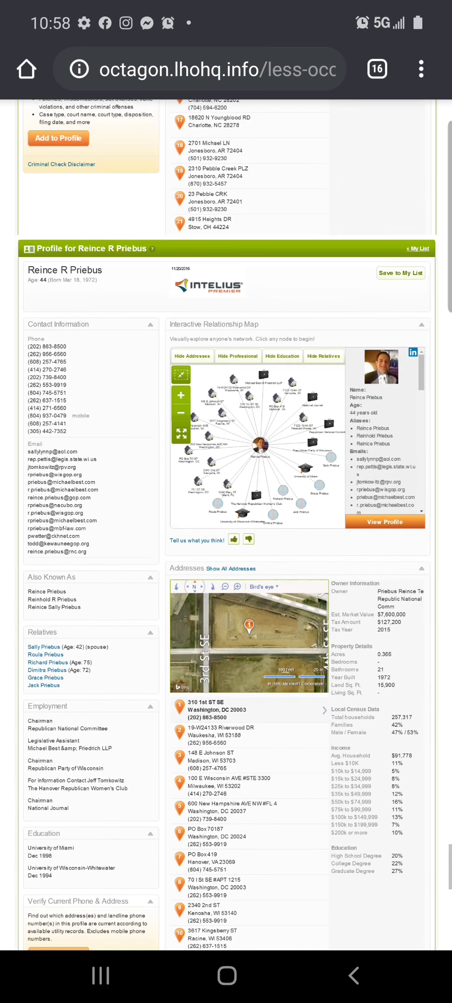
{"action": "scroll", "scroll_direction": "down", "scroll_amount": 3}
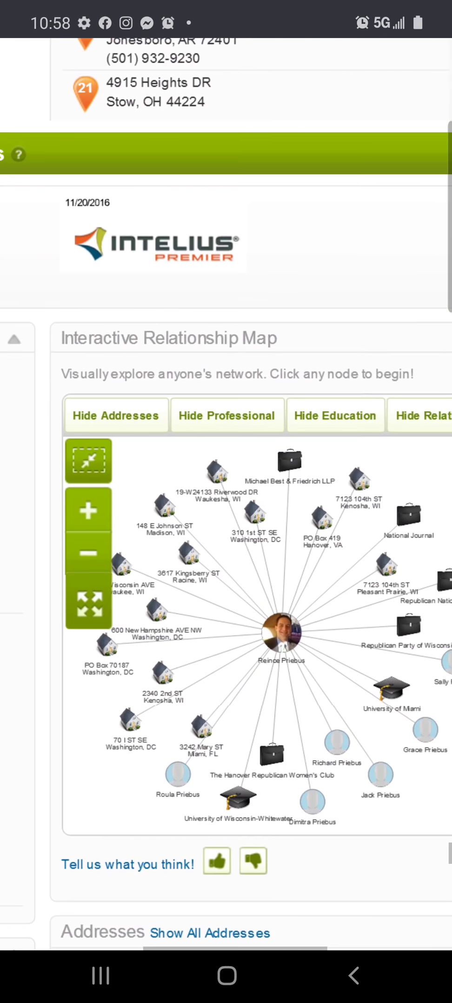
{"action": "scroll", "scroll_direction": "down", "scroll_amount": 3}
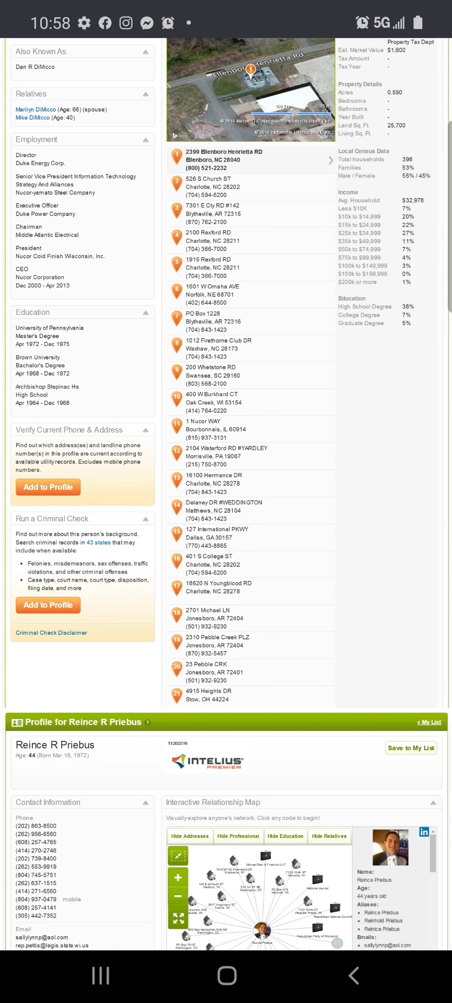
{"action": "scroll", "scroll_direction": "down", "scroll_amount": 3}
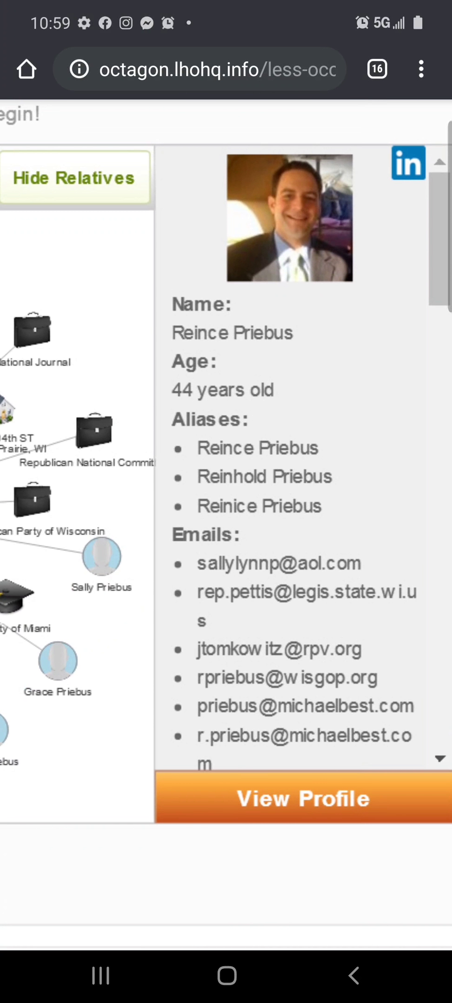
- Continue down to the green exploit page with its CLICK HERE and DONT CLICK HERE links
{"action": "scroll", "scroll_direction": "down", "scroll_amount": 3}
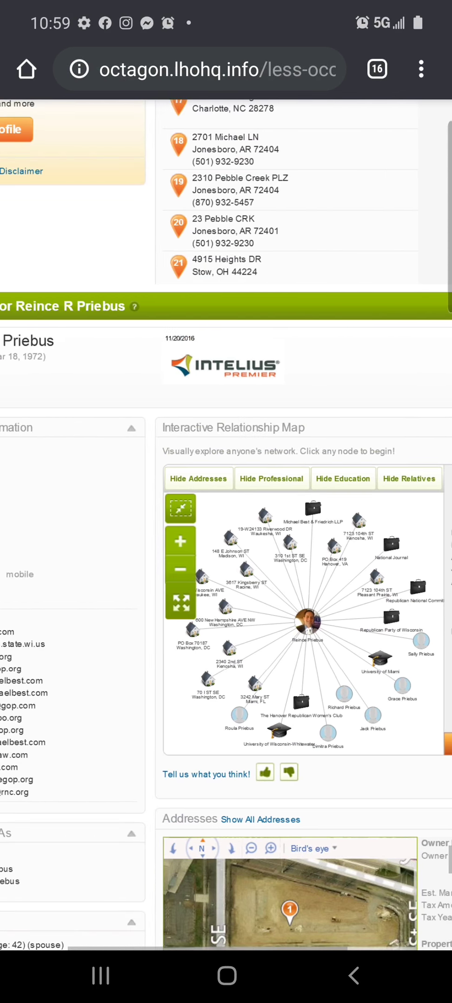
{"action": "scroll", "scroll_direction": "down", "scroll_amount": 3}
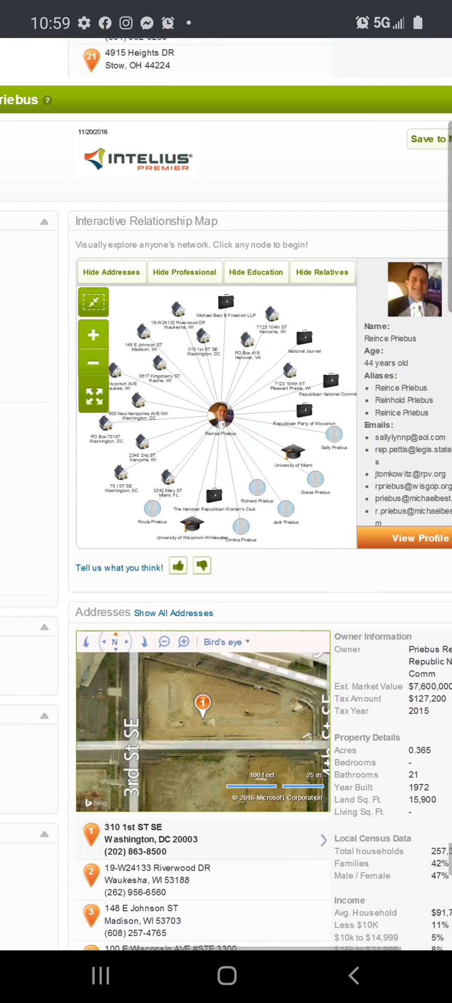
{"action": "scroll", "scroll_direction": "down", "scroll_amount": 3}
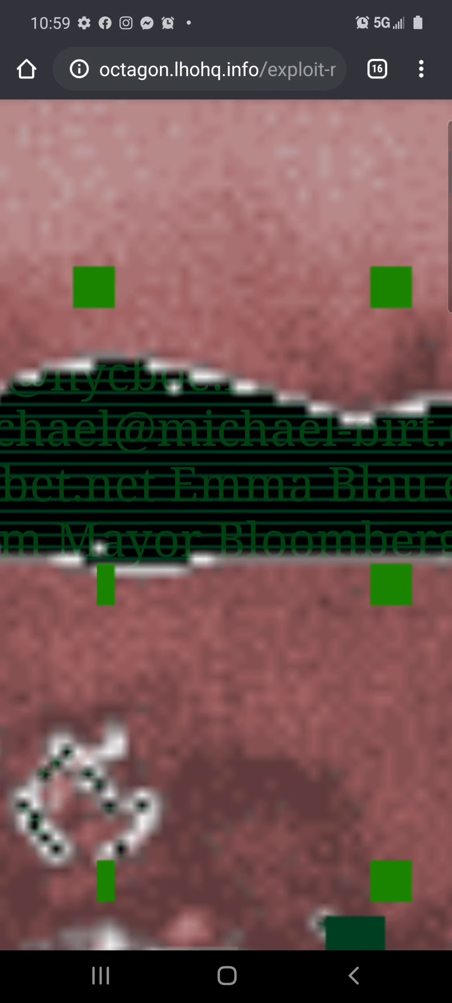
{"action": "scroll", "scroll_direction": "down", "scroll_amount": 3}
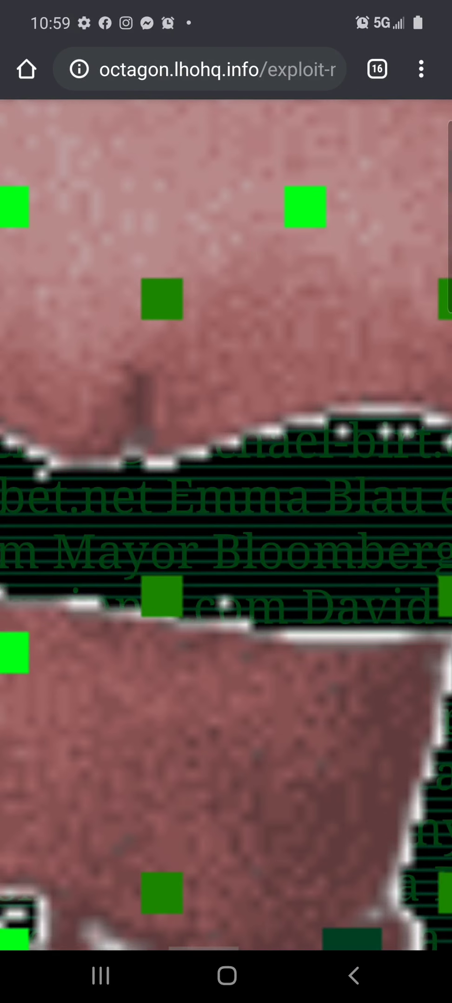
{"action": "scroll", "scroll_direction": "down", "scroll_amount": 3}
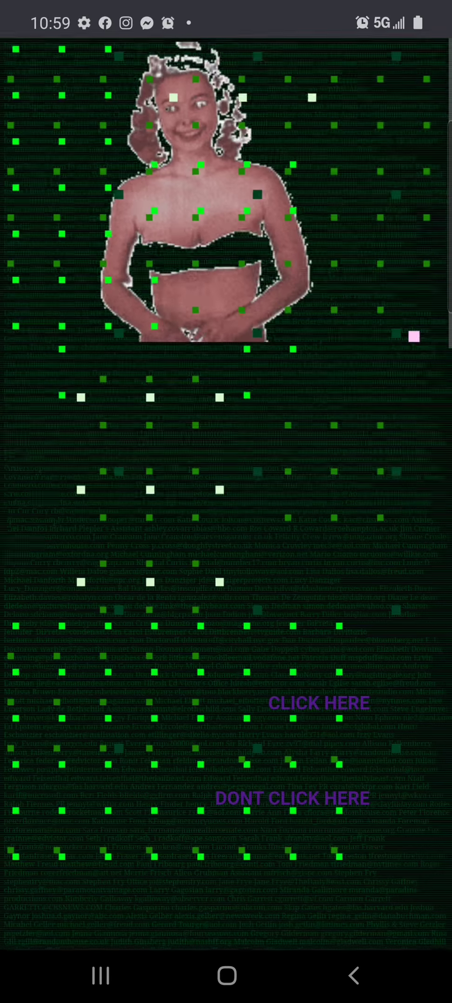
- Scroll down to the arXiv paper 'An Astrophysical Explanation for the Great Silence'
{"action": "scroll", "scroll_direction": "down", "scroll_amount": 3}
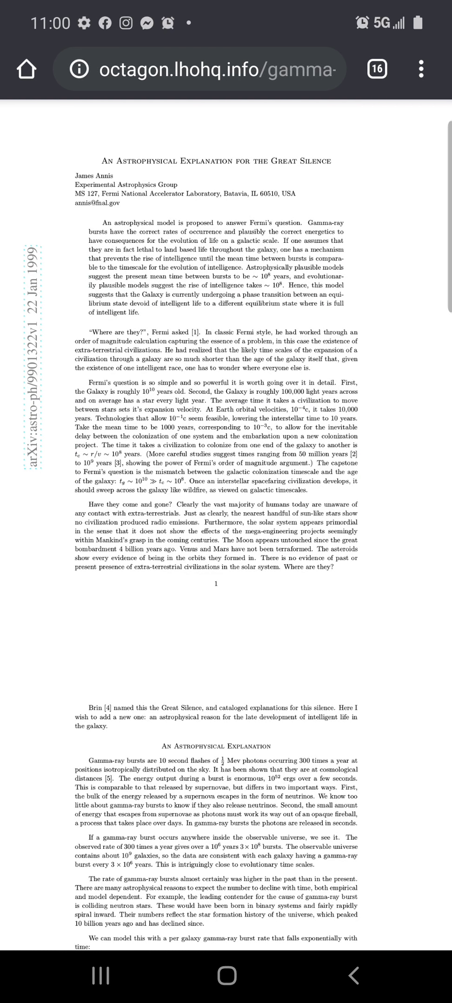
- Scroll the paper to its first page with author block, abstract and gamma-ray burst section start
{"action": "scroll", "scroll_direction": "down", "scroll_amount": 3}
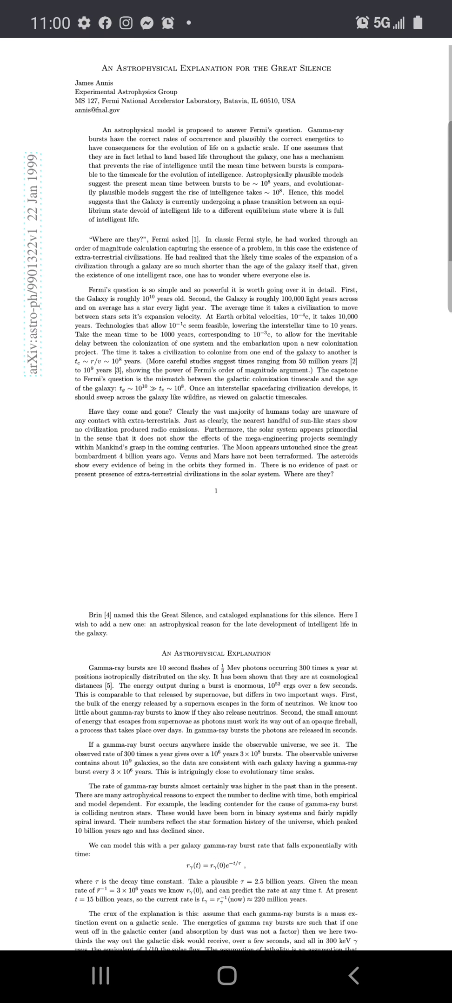
{"action": "scroll", "scroll_direction": "down", "scroll_amount": 3}
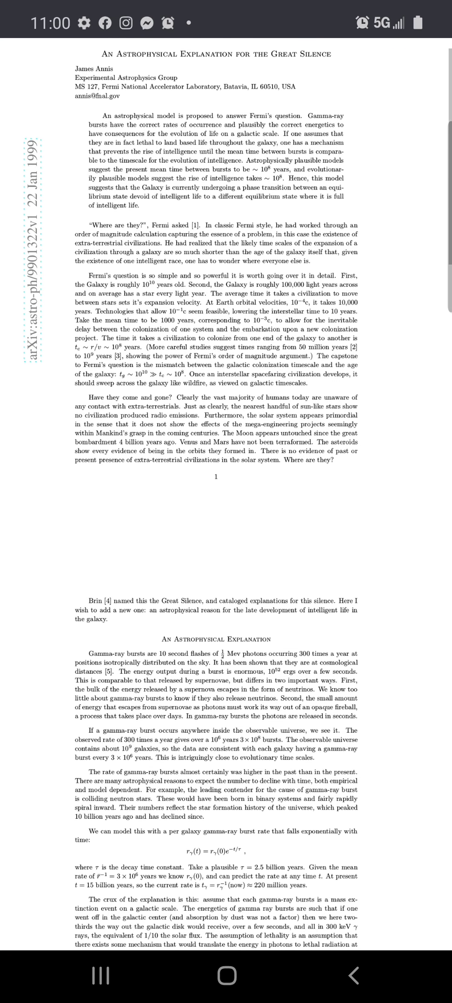
{"action": "scroll", "scroll_direction": "down", "scroll_amount": 3}
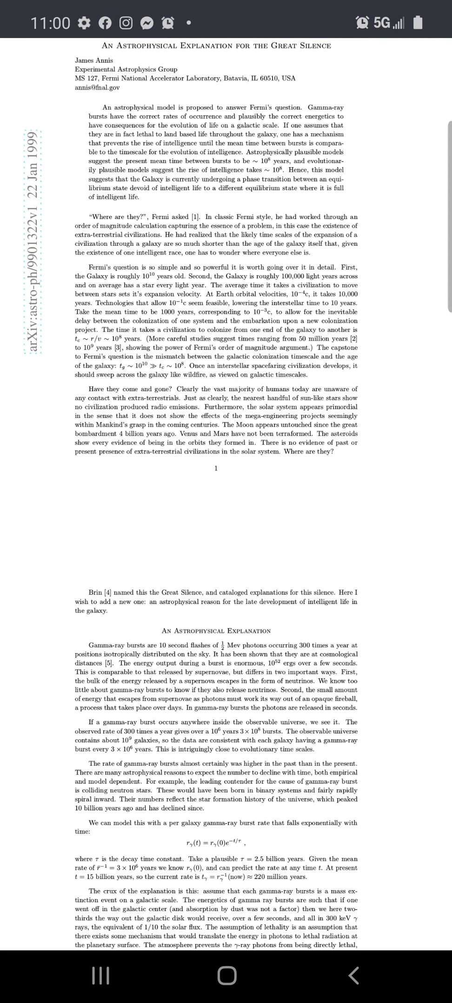
{"action": "scroll", "scroll_direction": "down", "scroll_amount": 3}
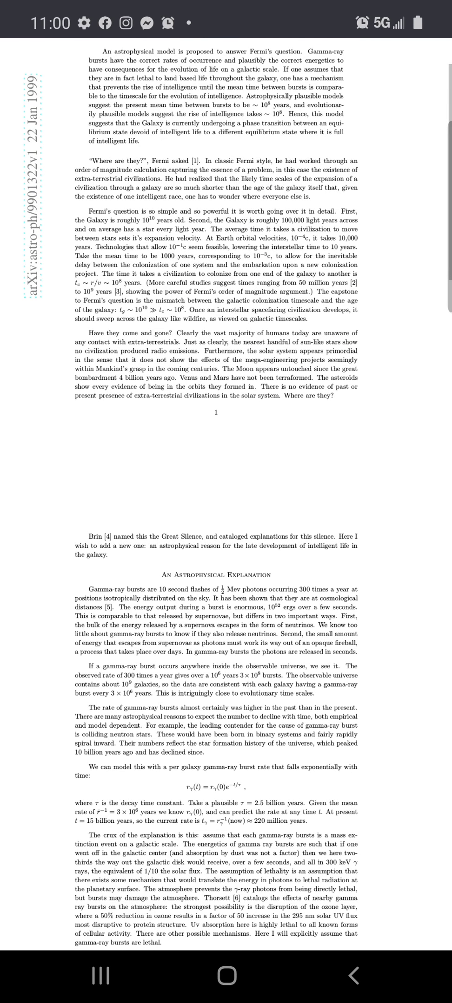
{"action": "scroll", "scroll_direction": "down", "scroll_amount": 3}
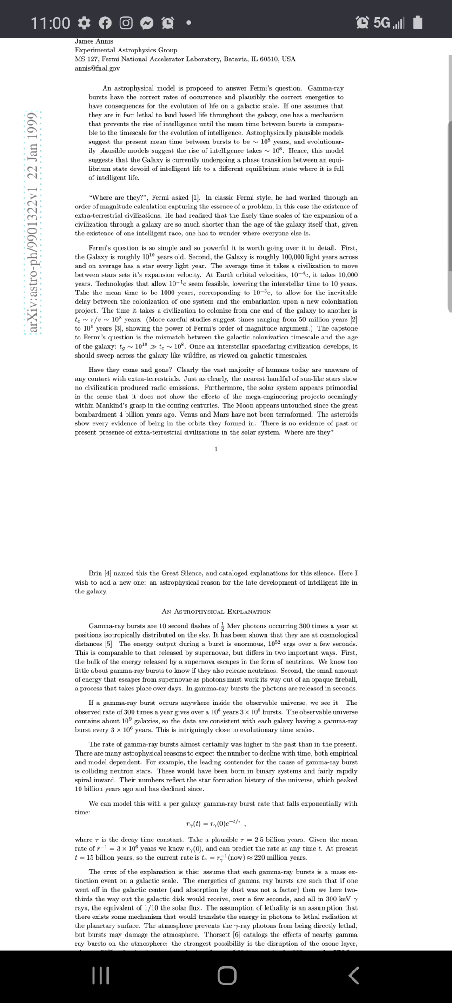
{"action": "scroll", "scroll_direction": "down", "scroll_amount": 3}
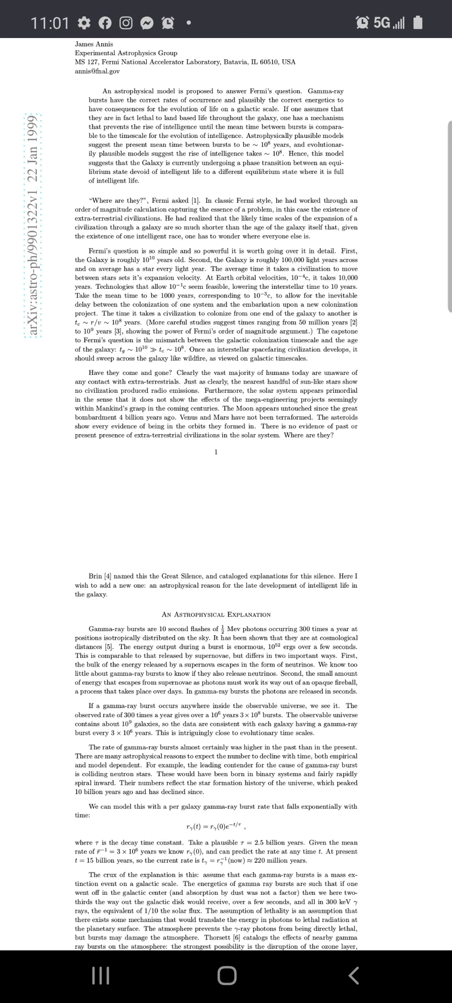
- Scroll past page 1 through page 2's Astrophysical Explanation section to the start of page 3
{"action": "scroll", "scroll_direction": "down", "scroll_amount": 3}
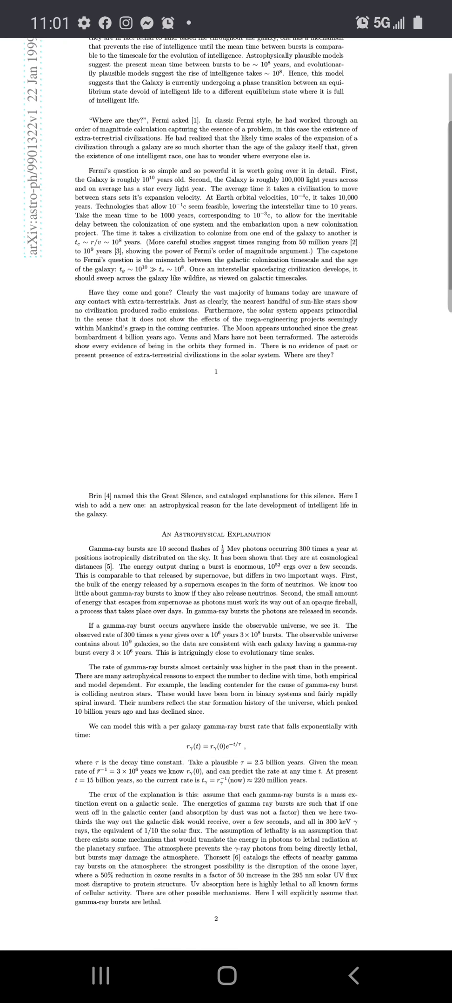
{"action": "scroll", "scroll_direction": "down", "scroll_amount": 3}
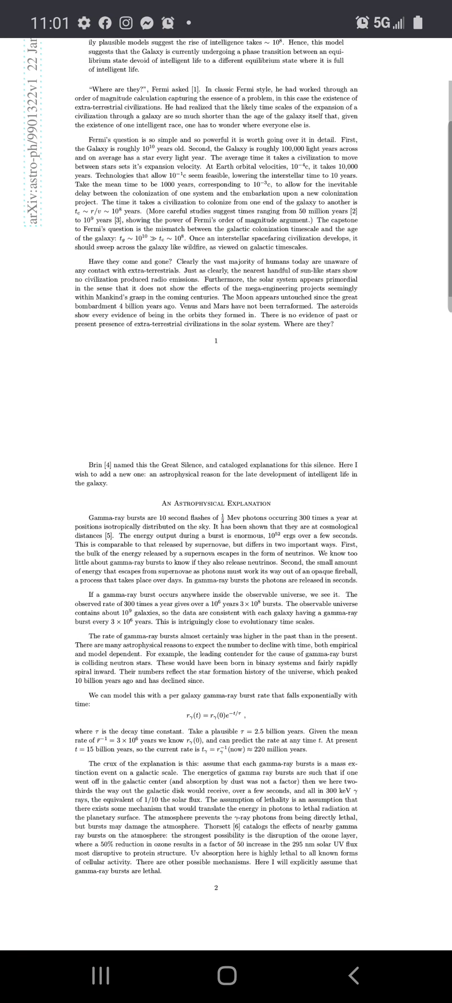
{"action": "scroll", "scroll_direction": "down", "scroll_amount": 3}
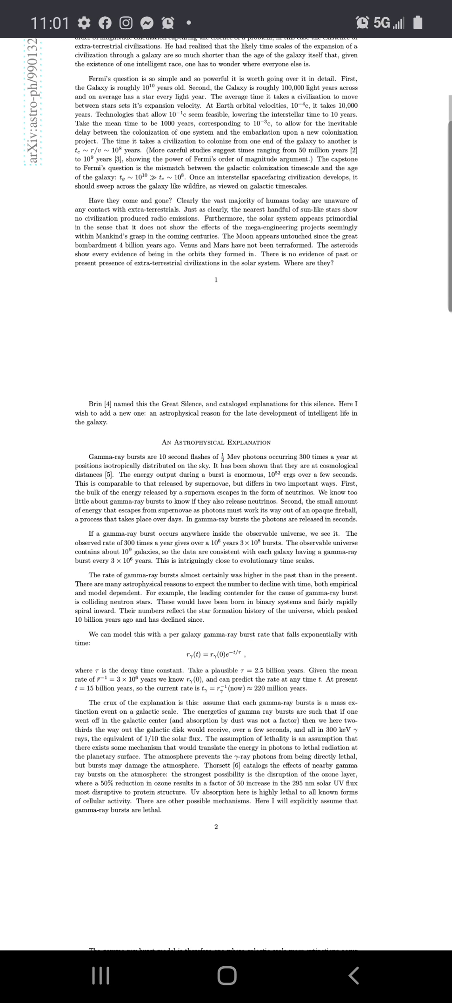
{"action": "scroll", "scroll_direction": "down", "scroll_amount": 3}
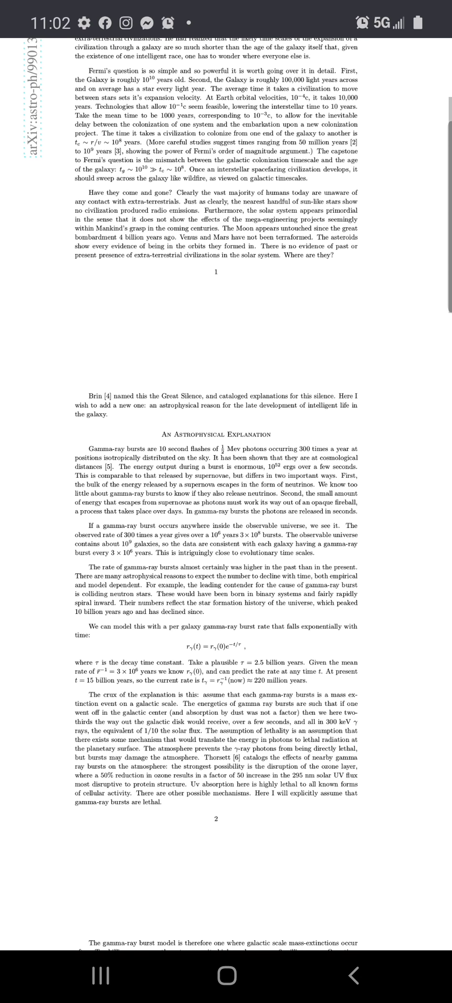
{"action": "scroll", "scroll_direction": "down", "scroll_amount": 3}
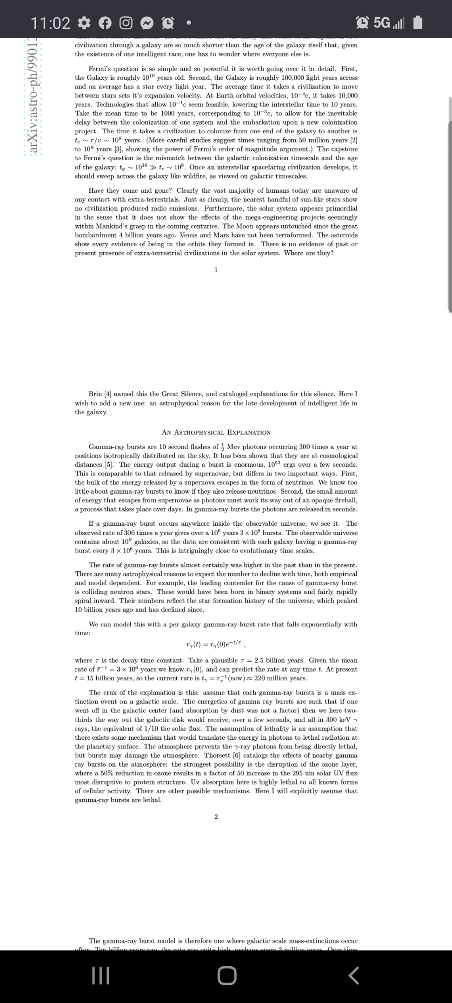
{"action": "scroll", "scroll_direction": "down", "scroll_amount": 3}
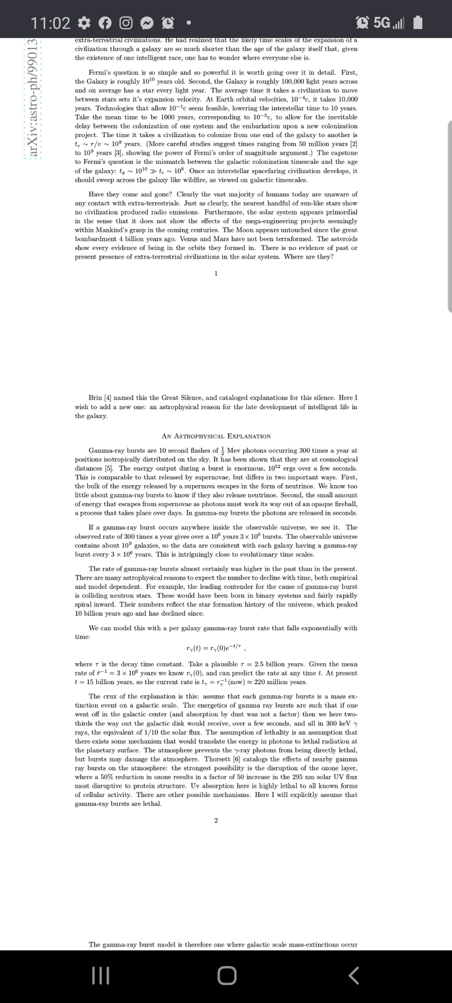
{"action": "scroll", "scroll_direction": "down", "scroll_amount": 3}
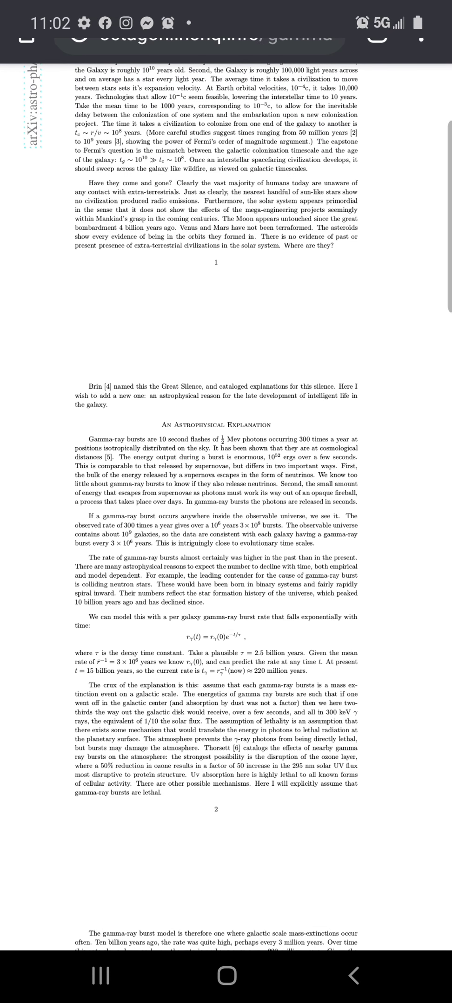
- Scroll to the final page with the seven References and the brain-versus-body-mass chart
{"action": "scroll", "scroll_direction": "down", "scroll_amount": 3}
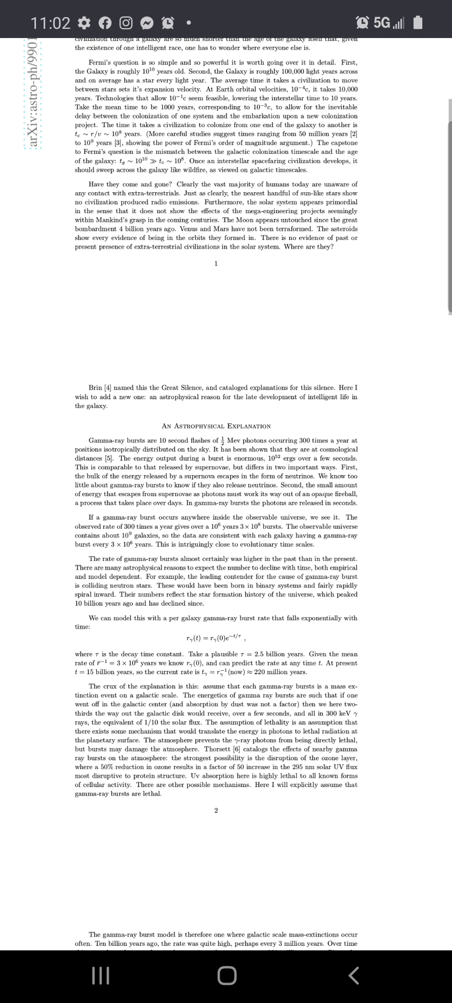
{"action": "scroll", "scroll_direction": "down", "scroll_amount": 3}
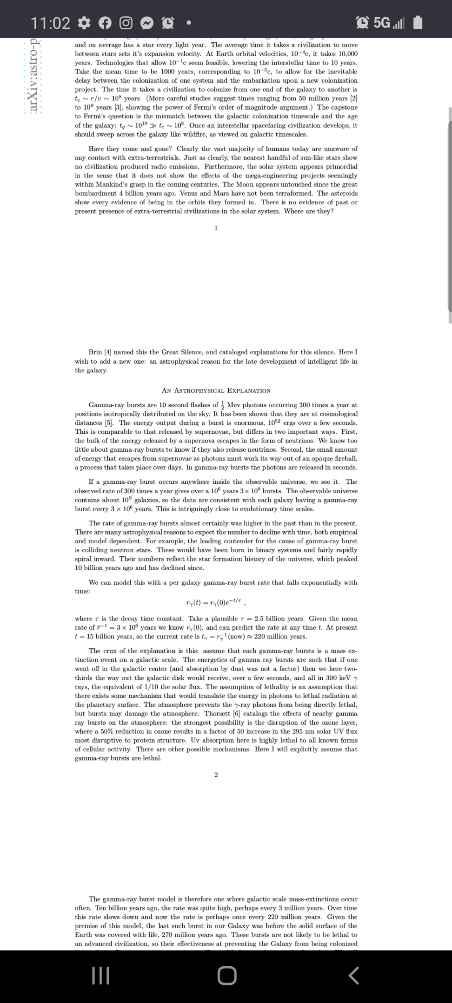
{"action": "scroll", "scroll_direction": "down", "scroll_amount": 3}
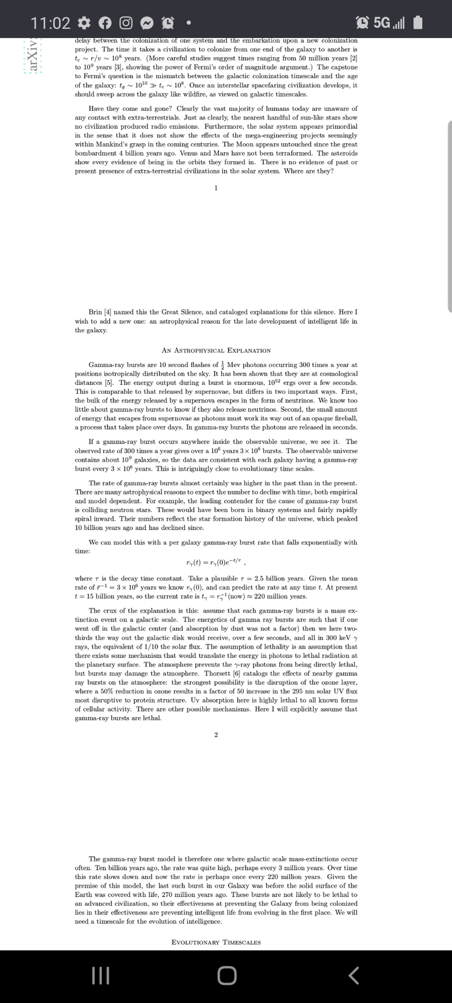
{"action": "scroll", "scroll_direction": "down", "scroll_amount": 3}
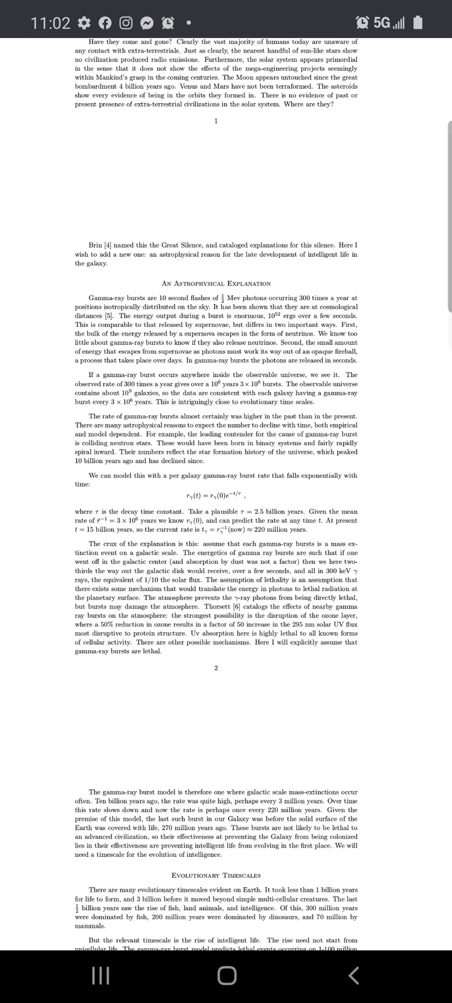
{"action": "scroll", "scroll_direction": "down", "scroll_amount": 3}
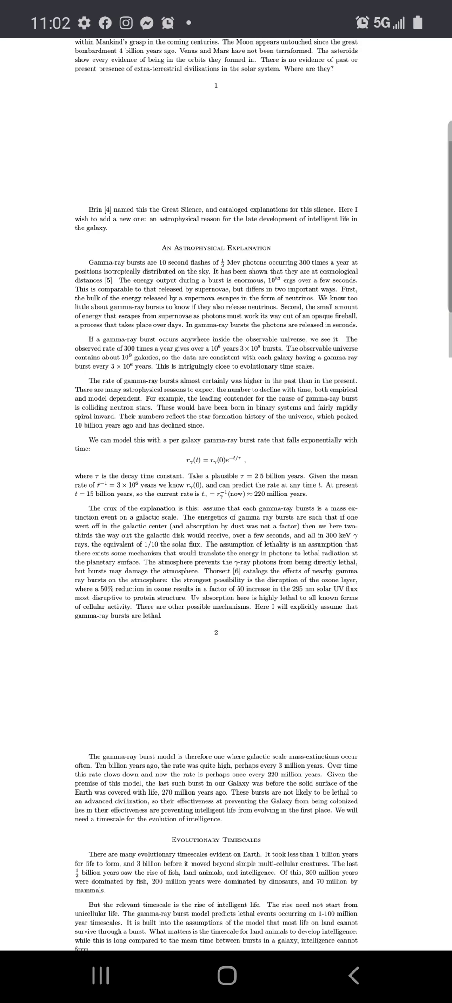
{"action": "scroll", "scroll_direction": "down", "scroll_amount": 3}
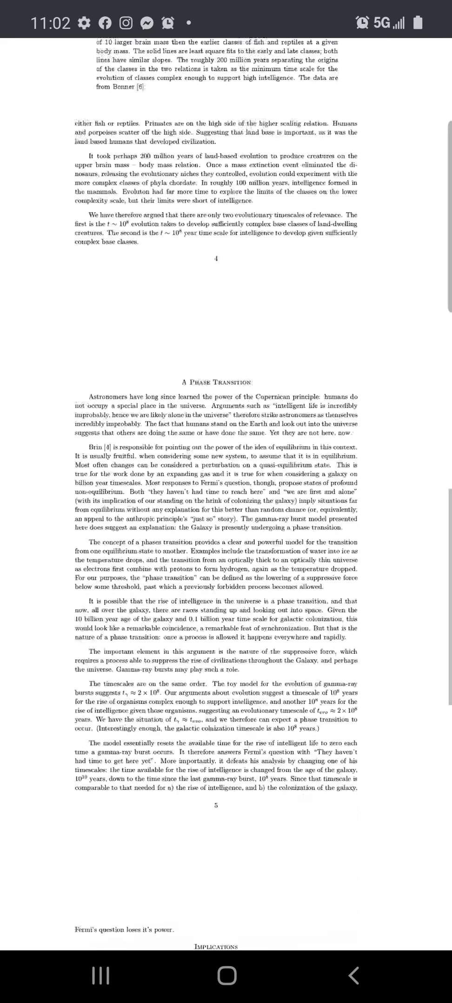
{"action": "scroll", "scroll_direction": "down", "scroll_amount": 3}
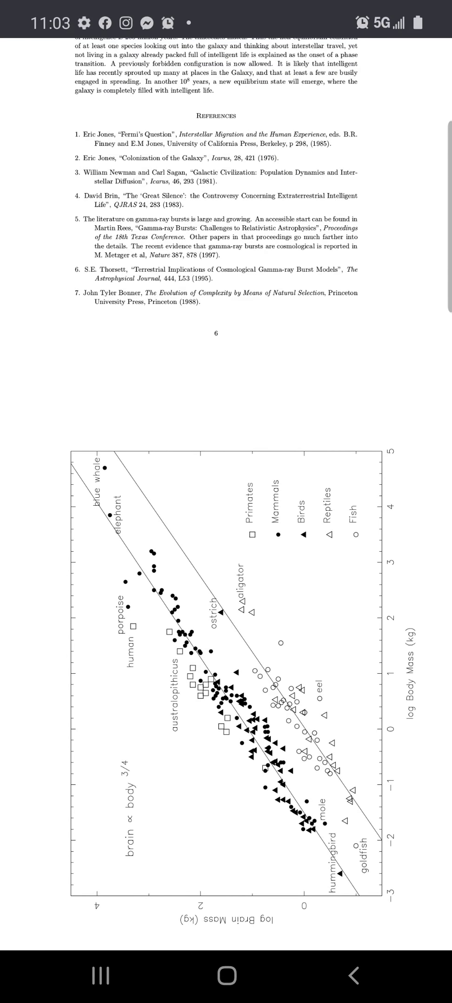